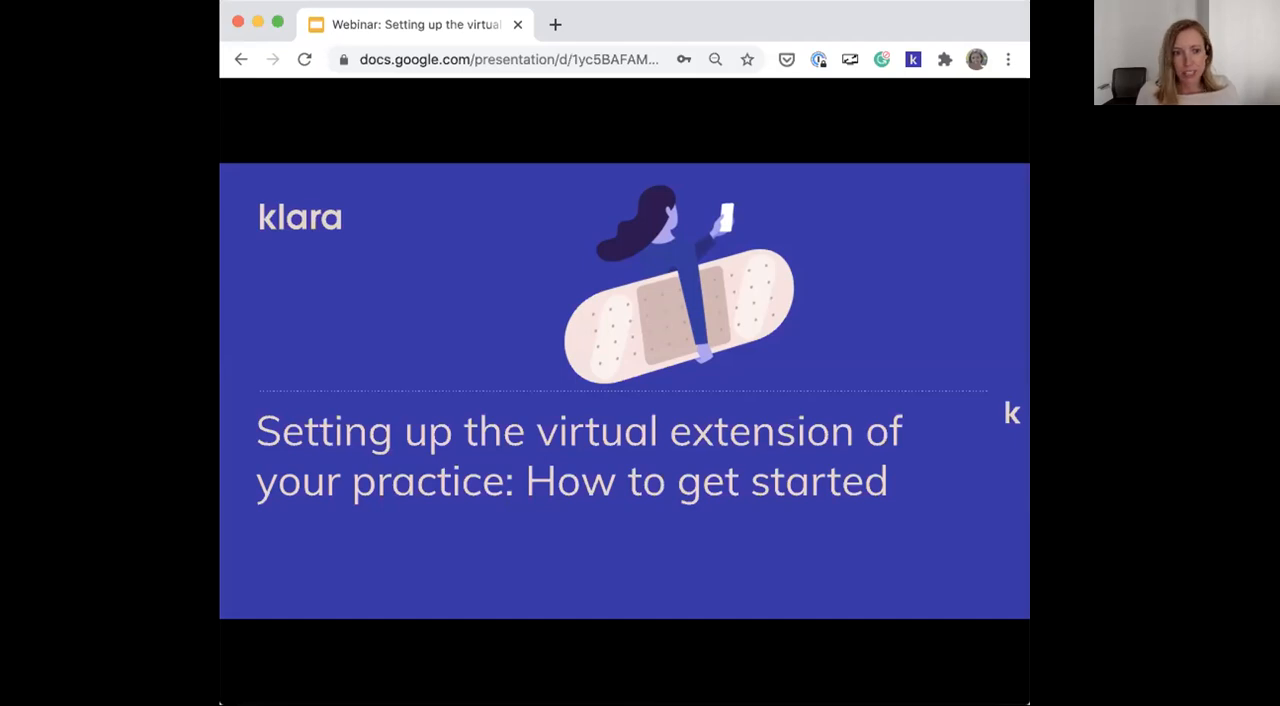
{"action": "mouse_move", "coordinate": [470, 378]}
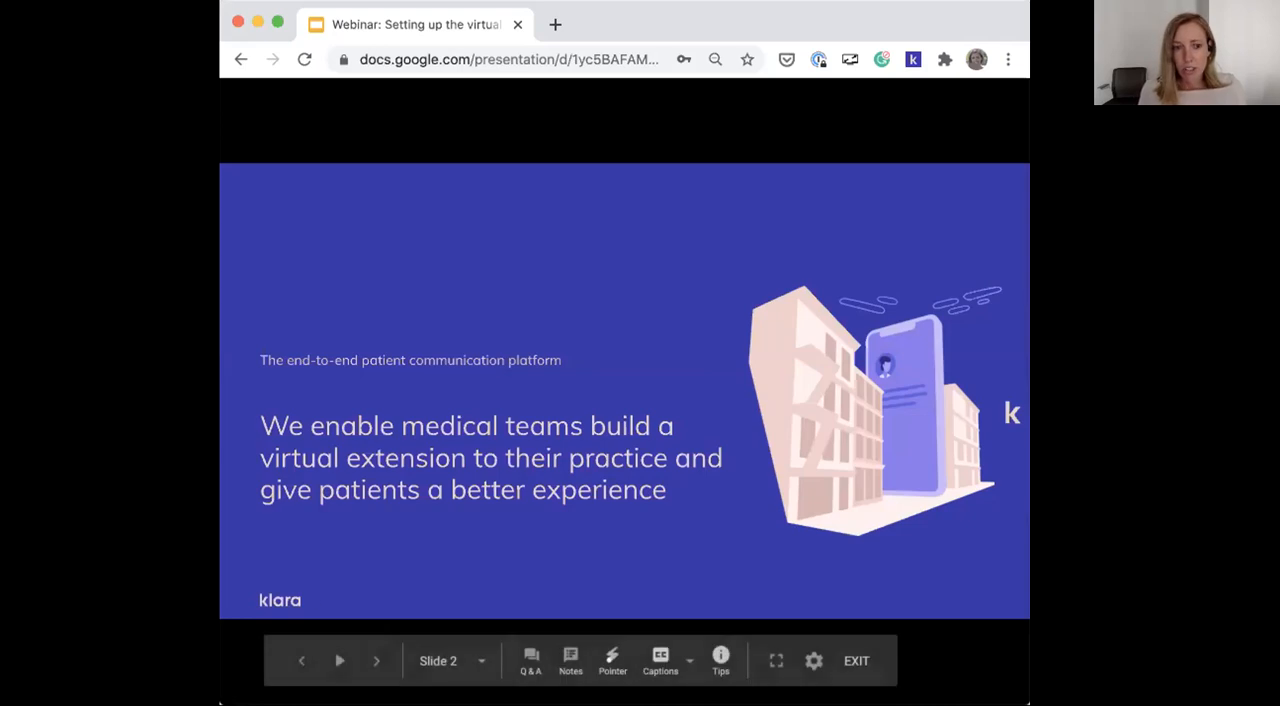
Advance the deck to the 'Our webinar series so far' slide
{"action": "left_click", "coordinate": [376, 660]}
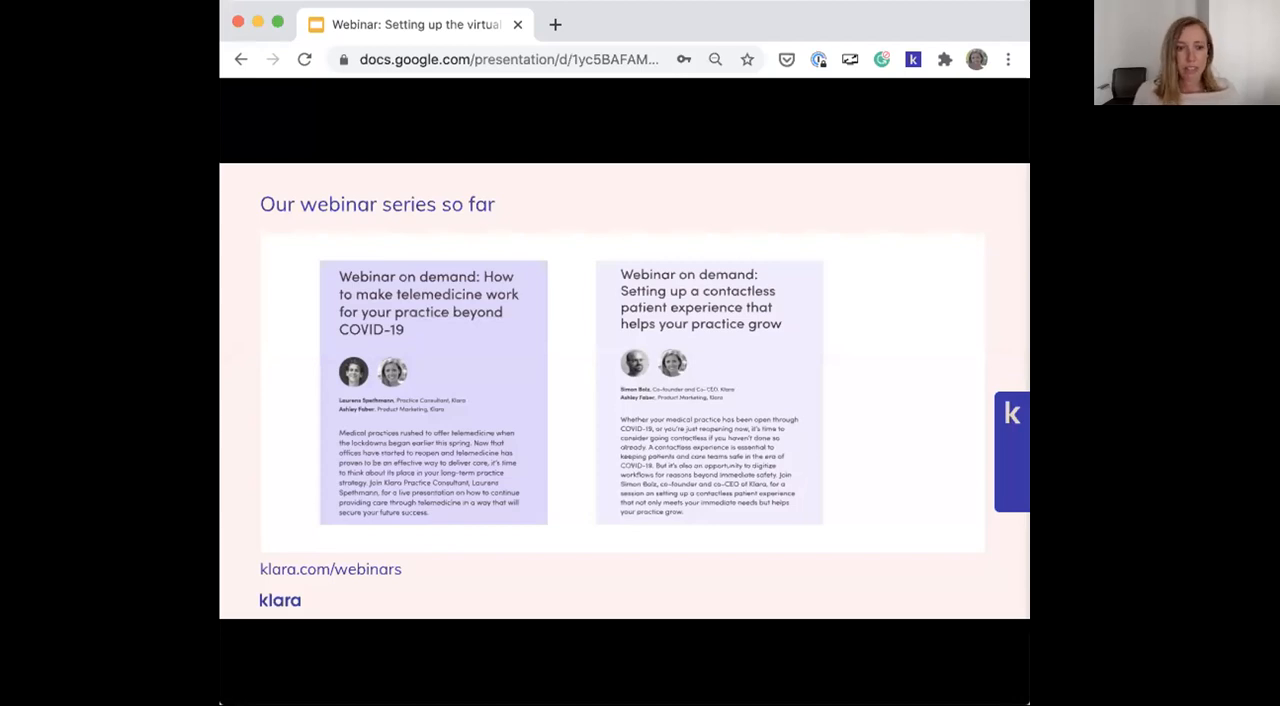
{"action": "mouse_move", "coordinate": [410, 466]}
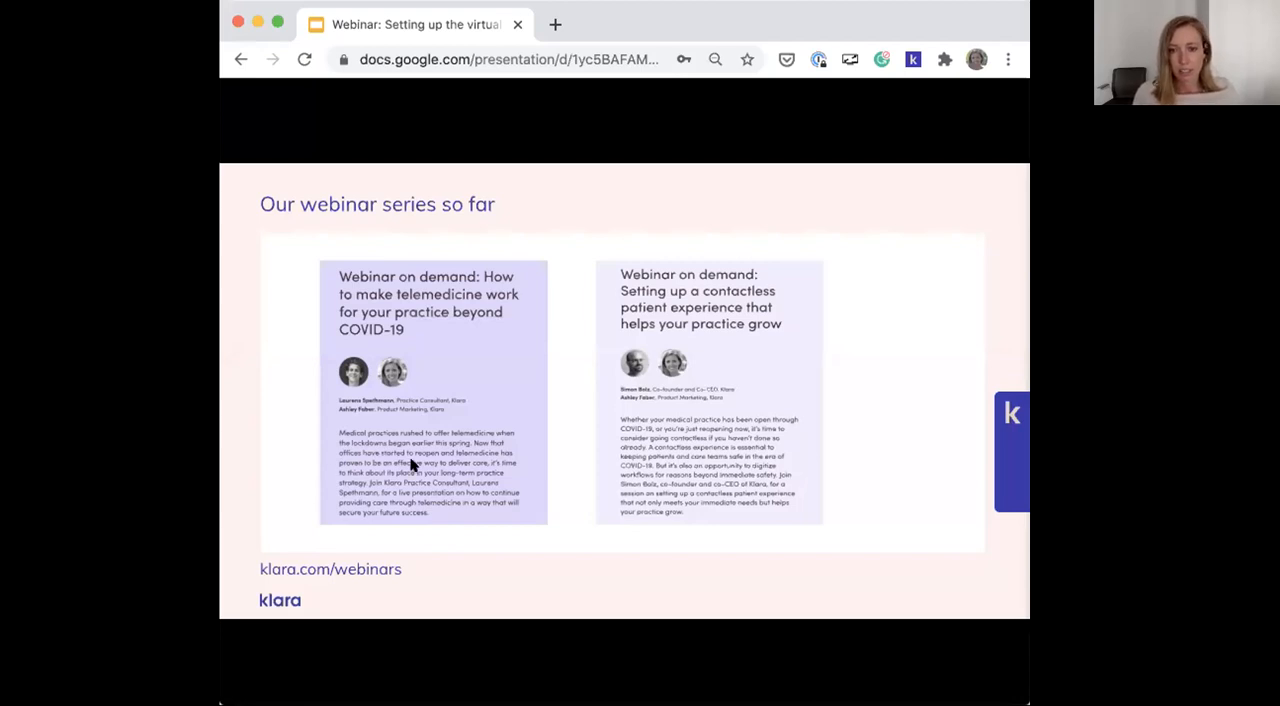
Advance the deck to the Agenda slide listing the five webinar topics
{"action": "key", "text": "right"}
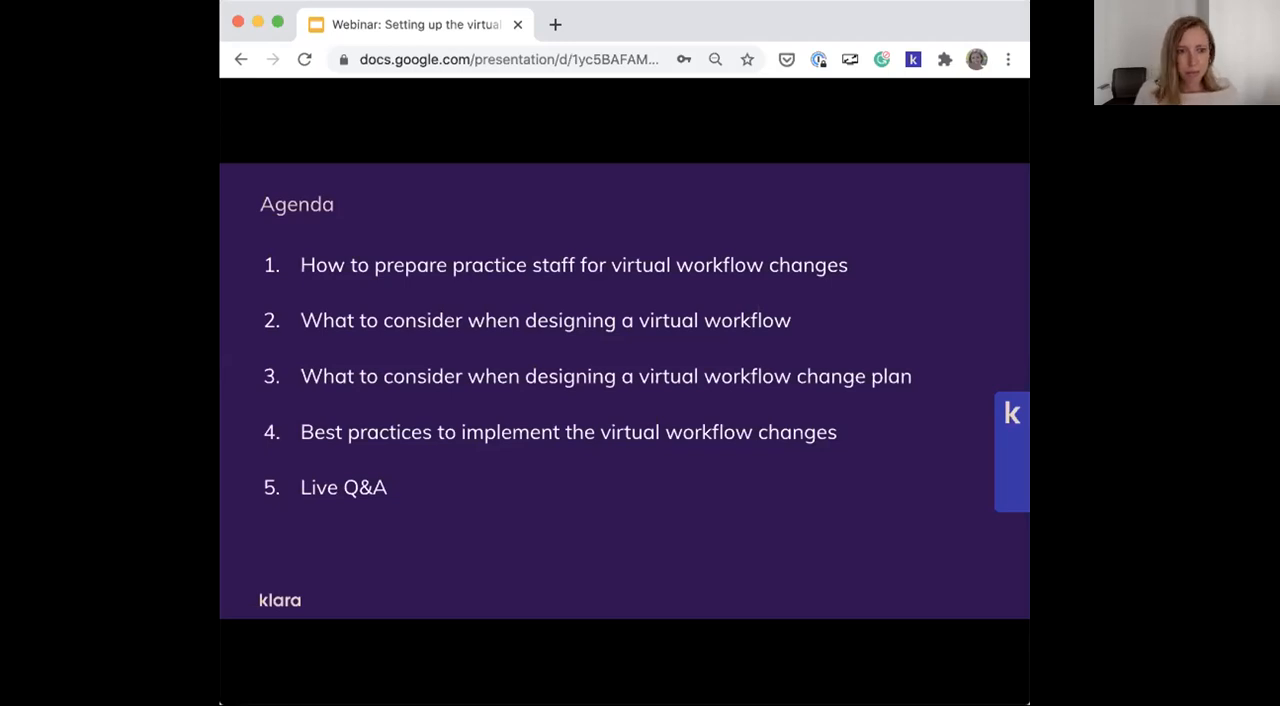
Advance to the section divider for preparing staff for virtual workflow changes
{"action": "key", "text": "right"}
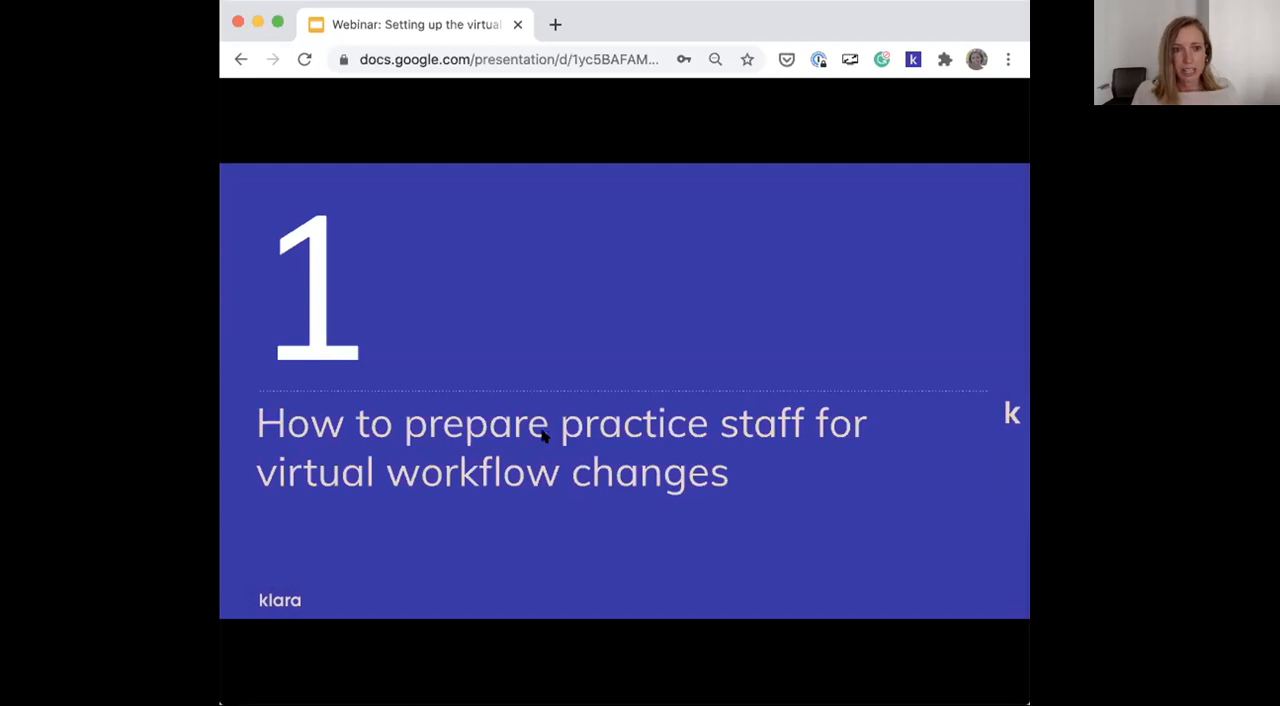
{"action": "mouse_move", "coordinate": [536, 436]}
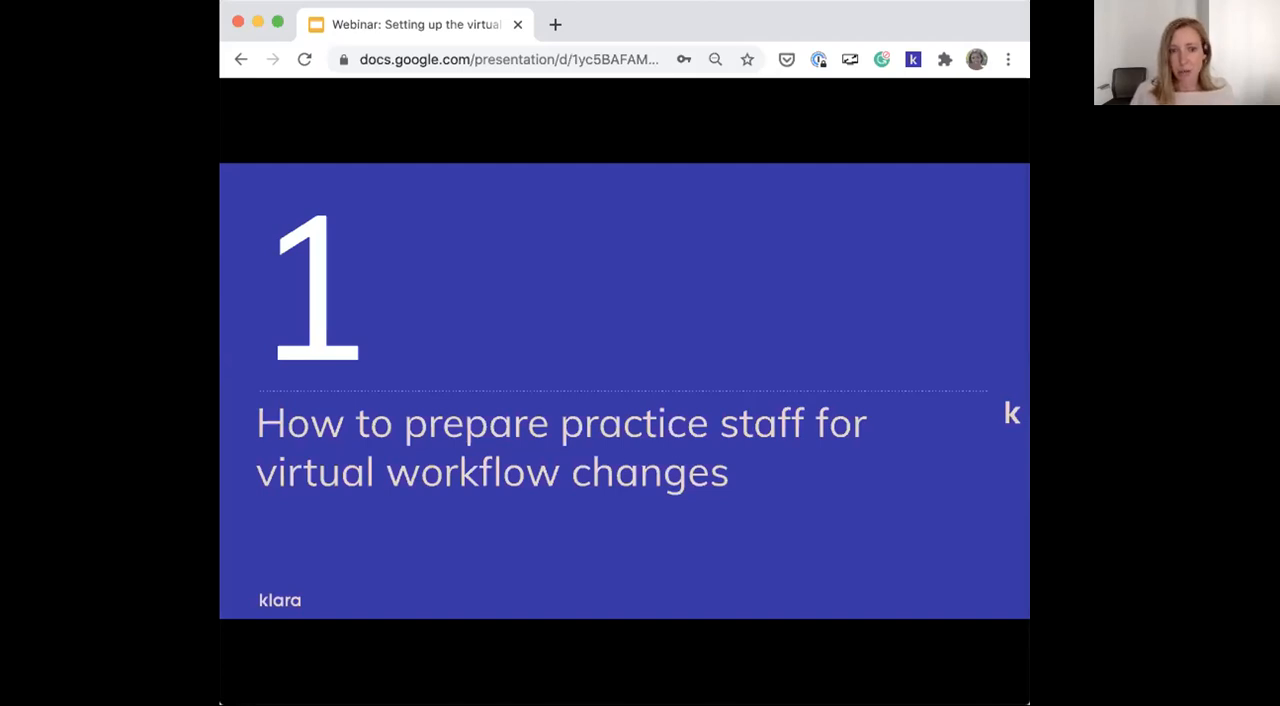
{"action": "mouse_move", "coordinate": [388, 398]}
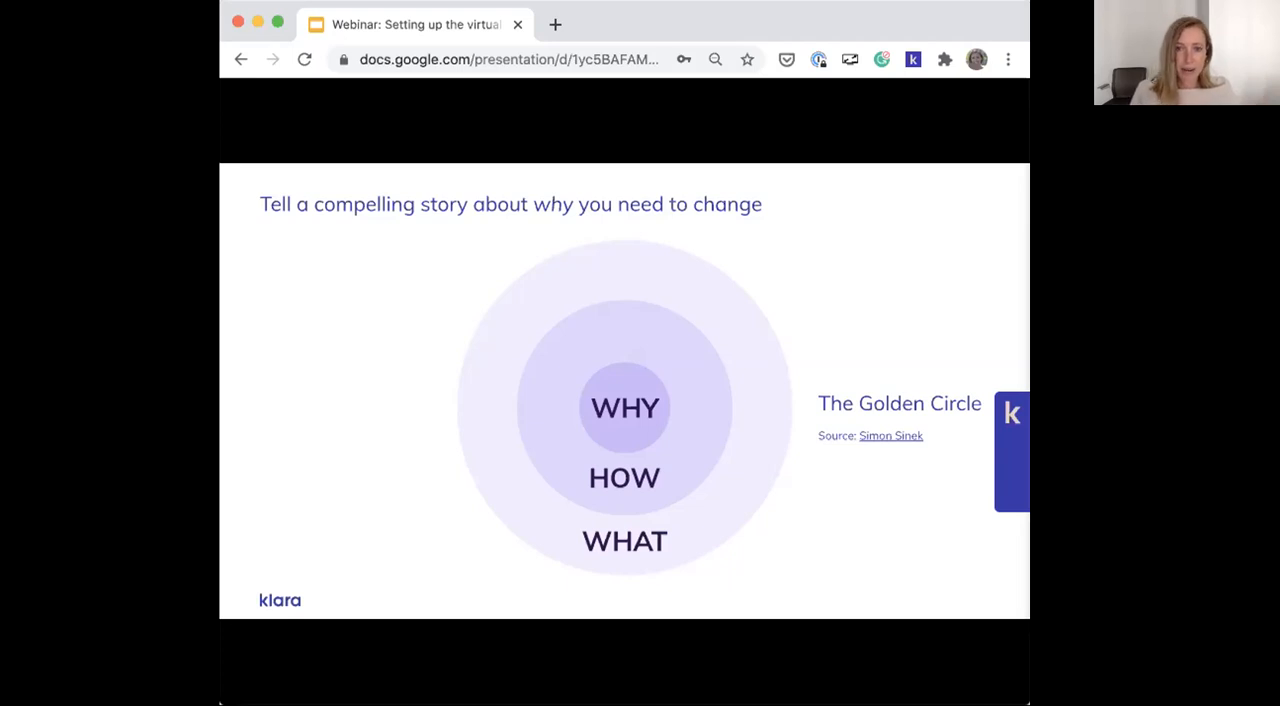
Advance to the 'An example' slide with the SAS airline ad
{"action": "key", "text": "Right"}
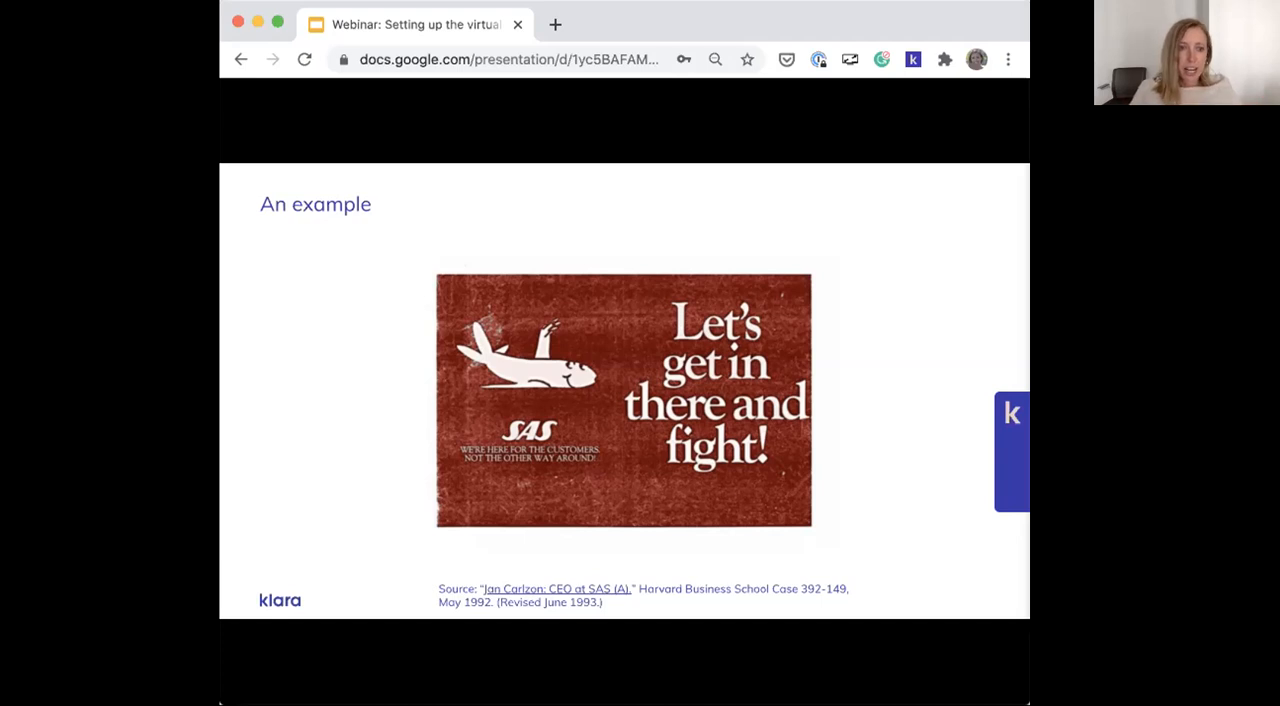
{"action": "mouse_move", "coordinate": [830, 400]}
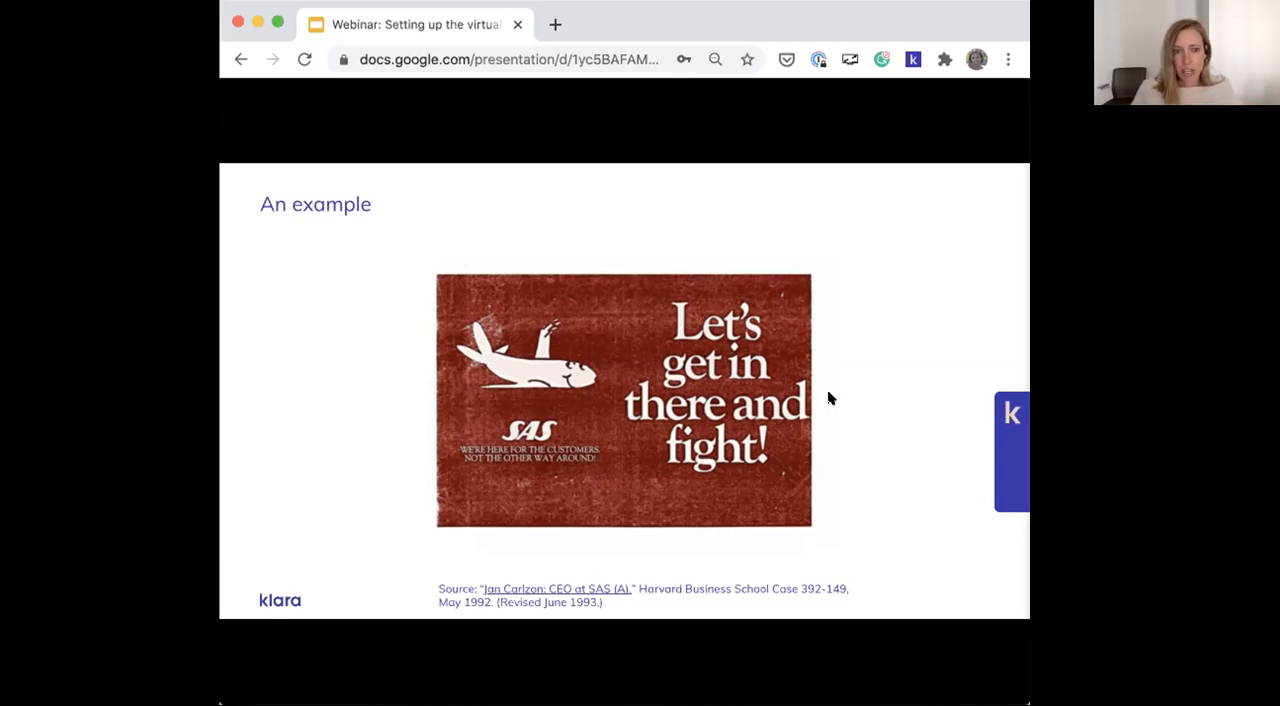
{"action": "mouse_move", "coordinate": [848, 396]}
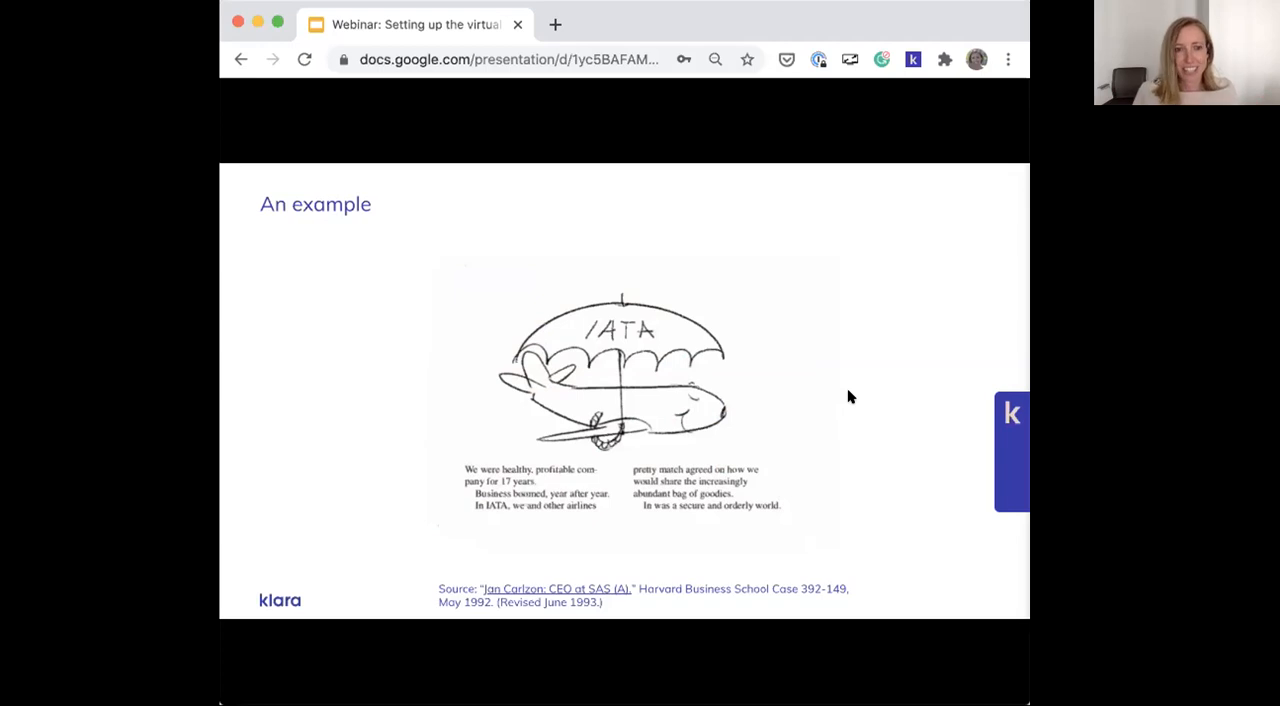
{"action": "mouse_move", "coordinate": [852, 396]}
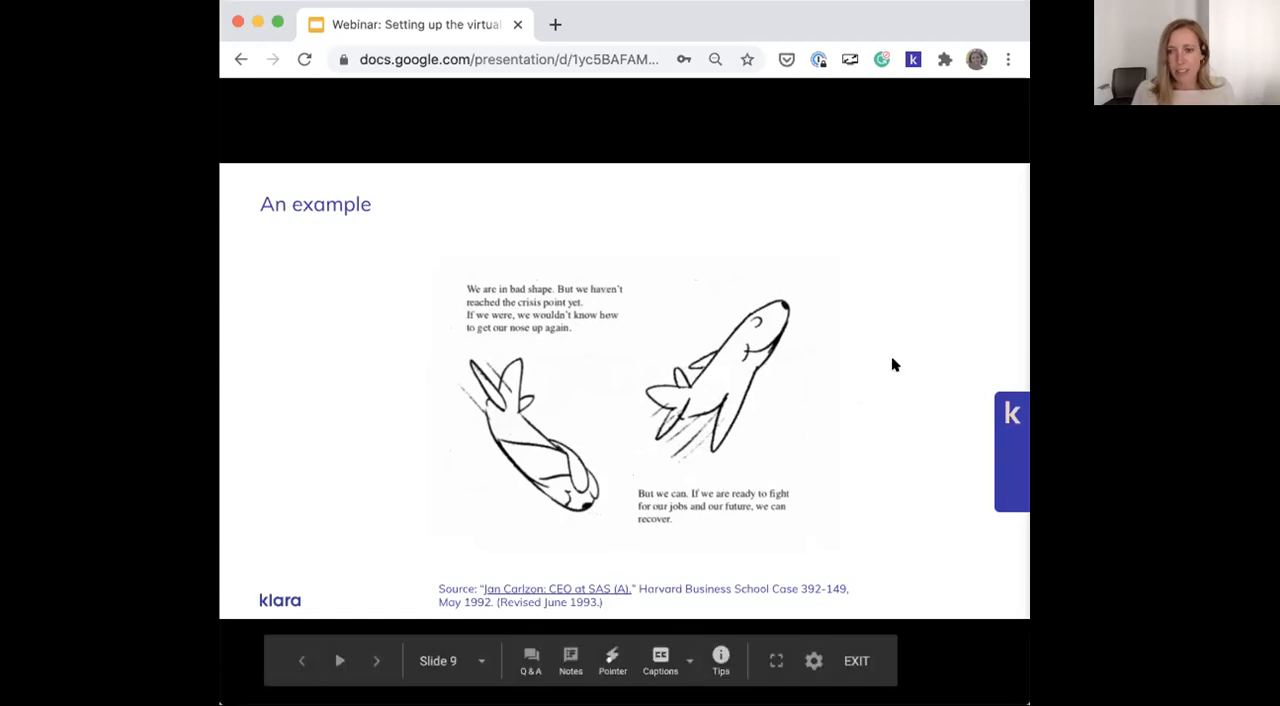
{"action": "mouse_move", "coordinate": [876, 360]}
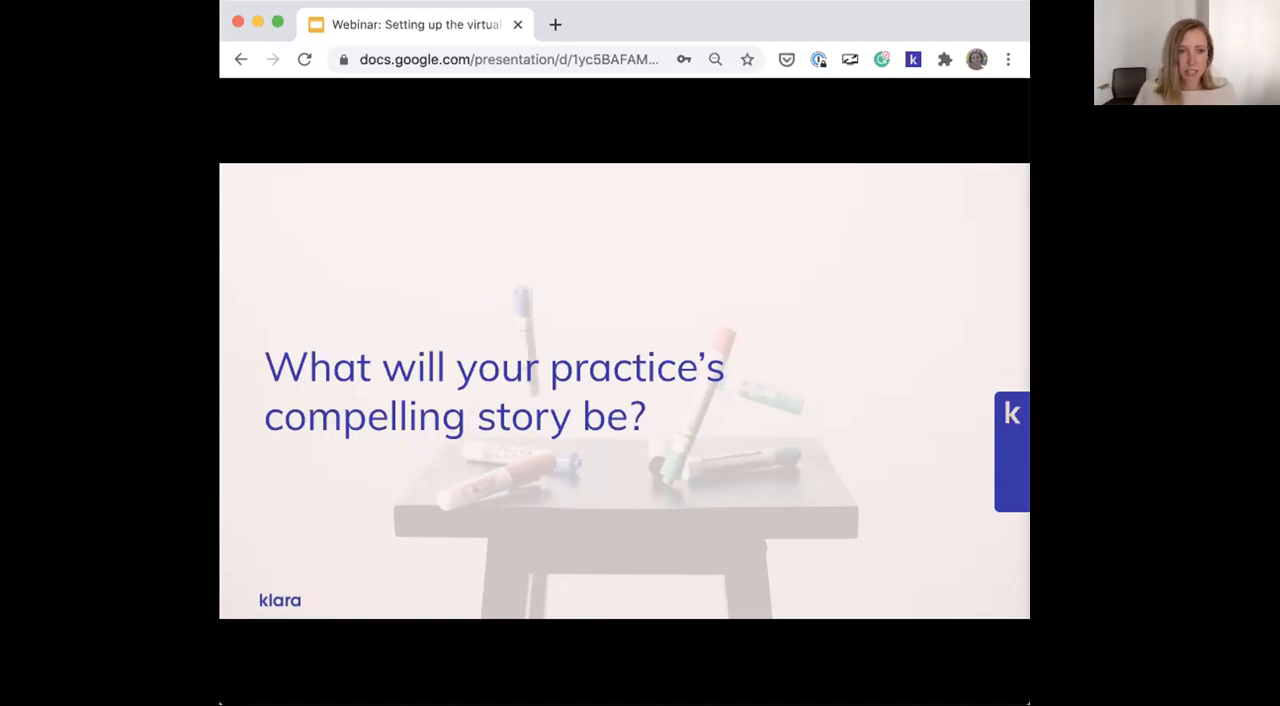
{"action": "mouse_move", "coordinate": [576, 452]}
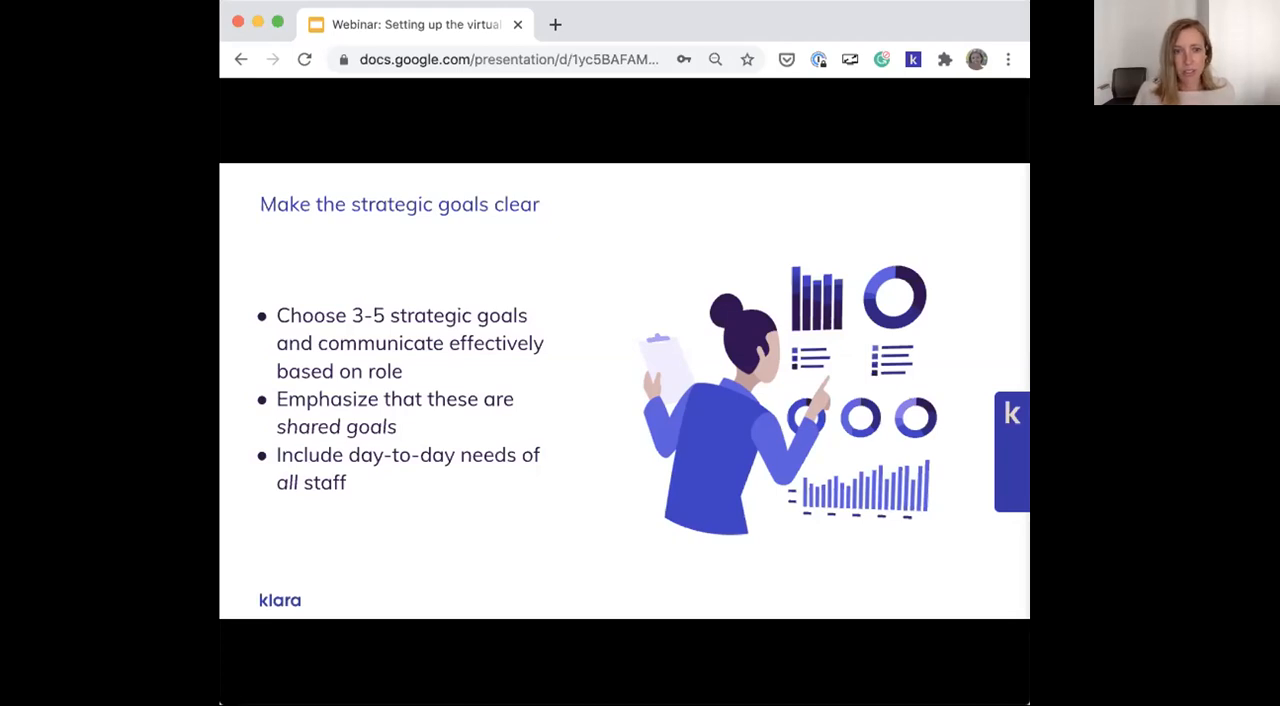
{"action": "key", "text": "right"}
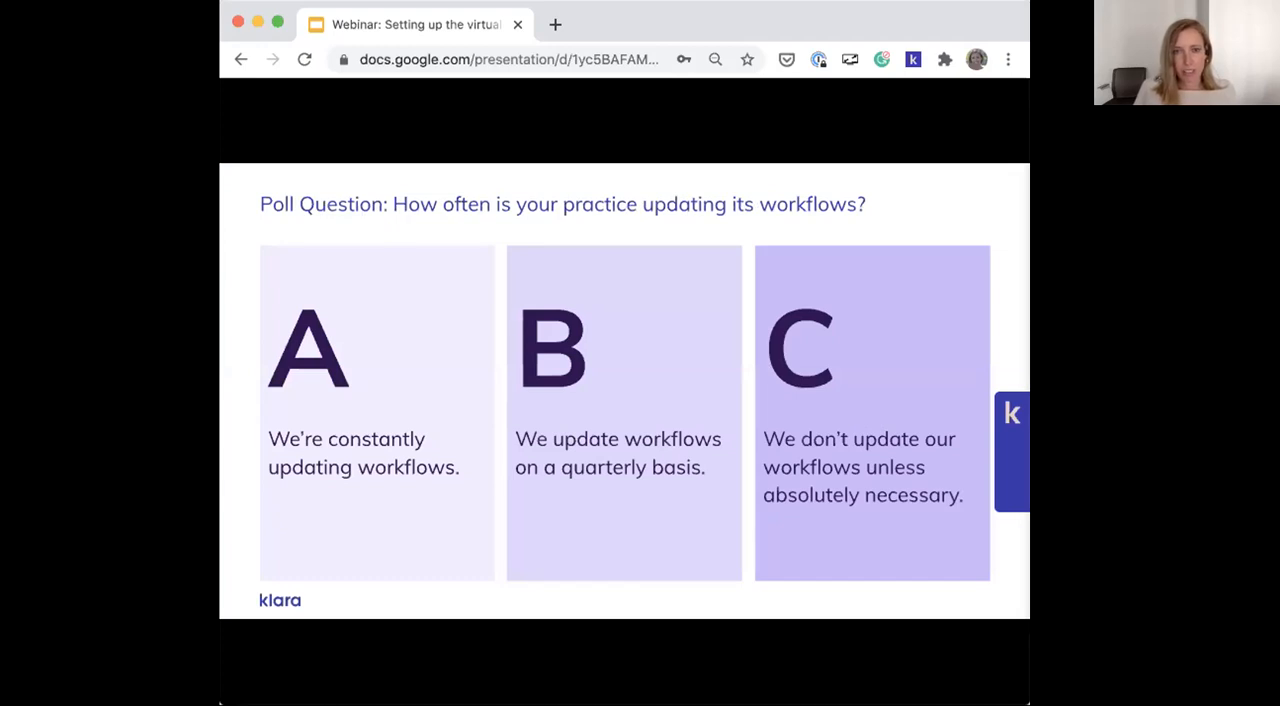
{"action": "mouse_move", "coordinate": [248, 270]}
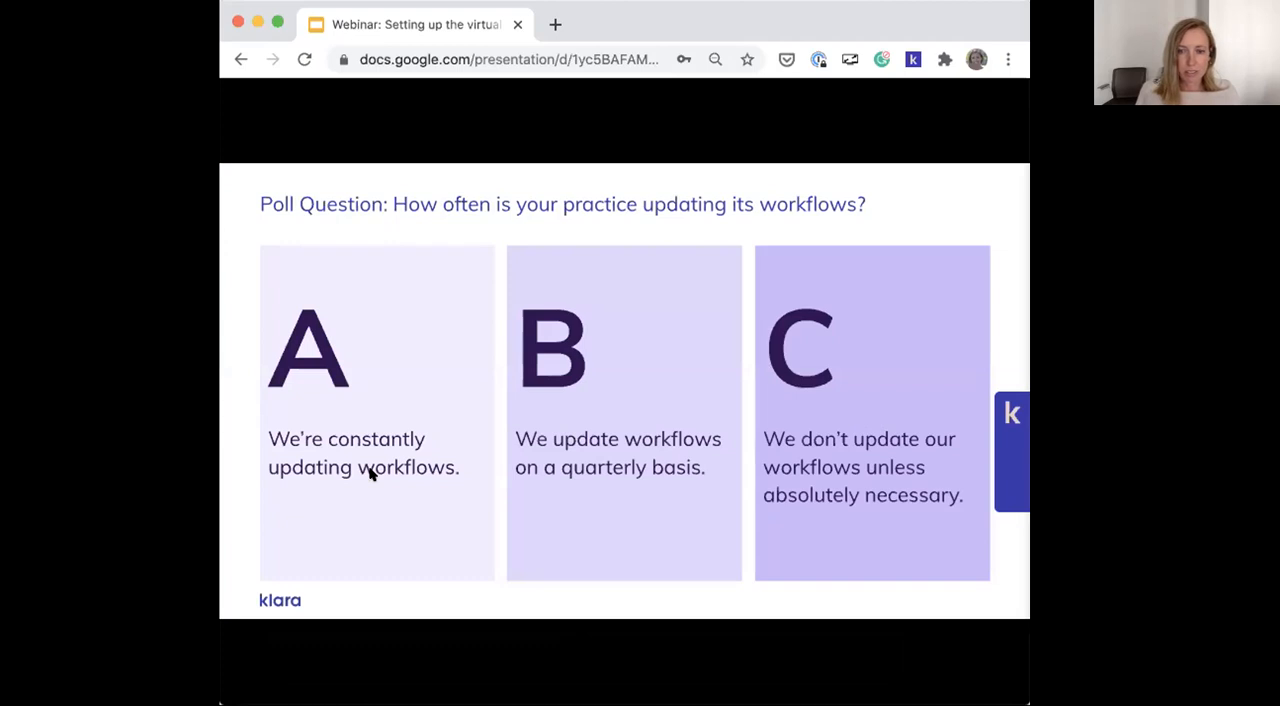
{"action": "mouse_move", "coordinate": [378, 452]}
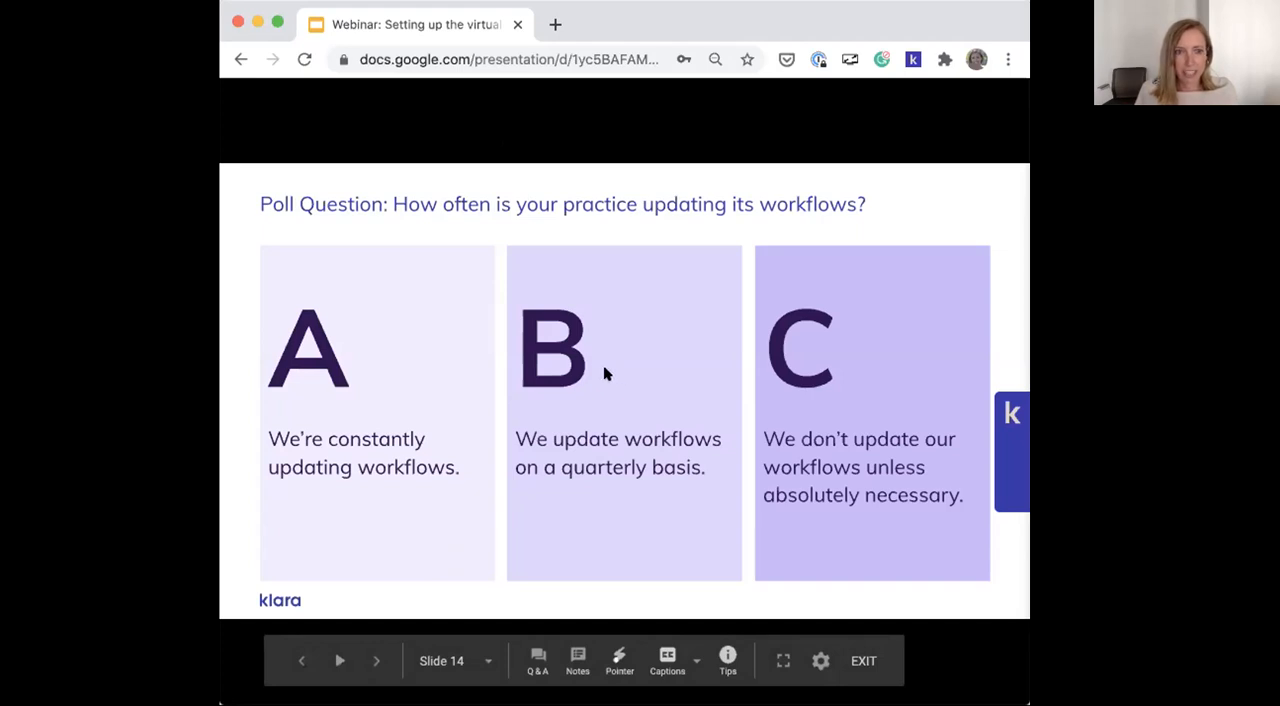
Advance past the poll to the 'Create current state workflow maps' slide
{"action": "left_click", "coordinate": [376, 660]}
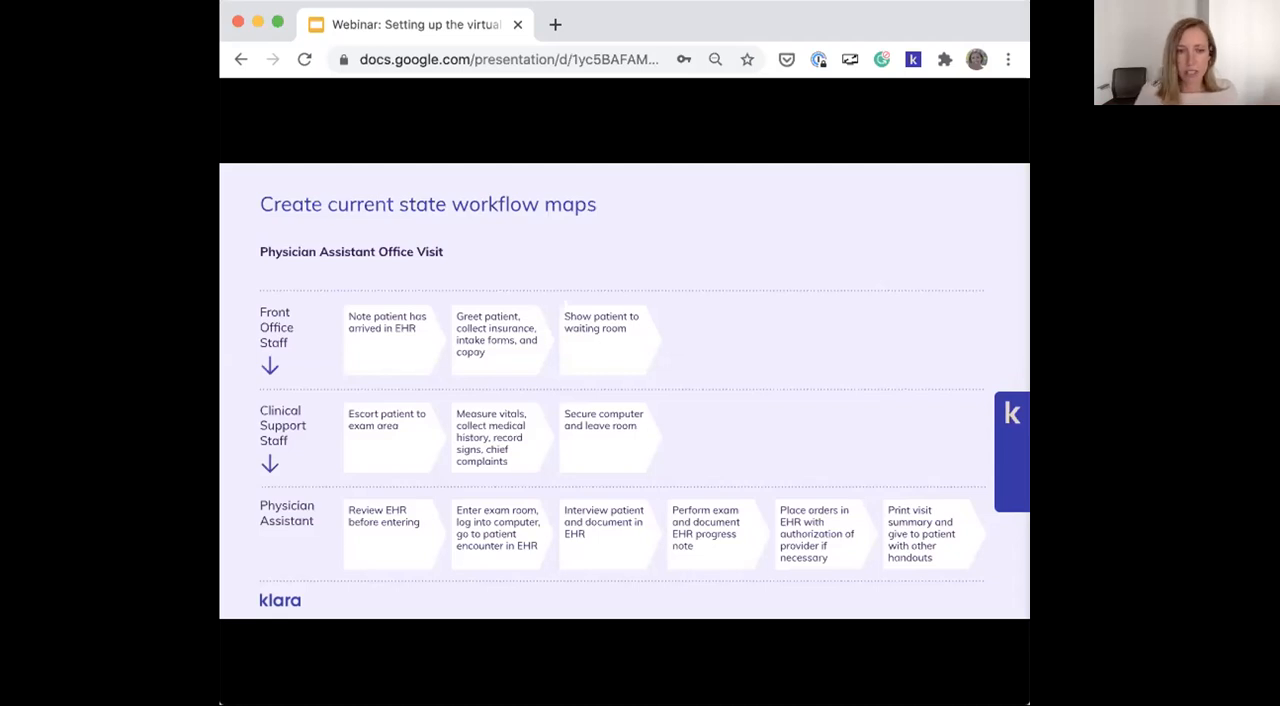
{"action": "mouse_move", "coordinate": [432, 486]}
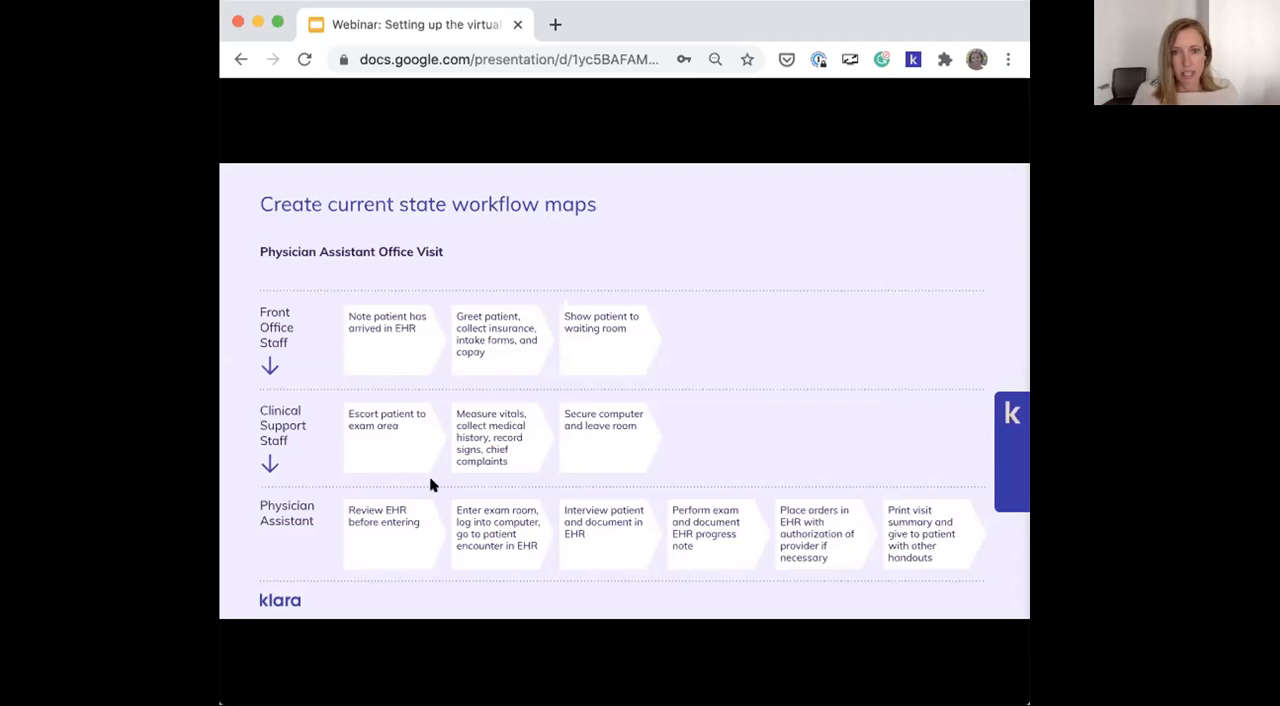
Advance to the 'This includes video visit workflows' slide
{"action": "key", "text": "Right"}
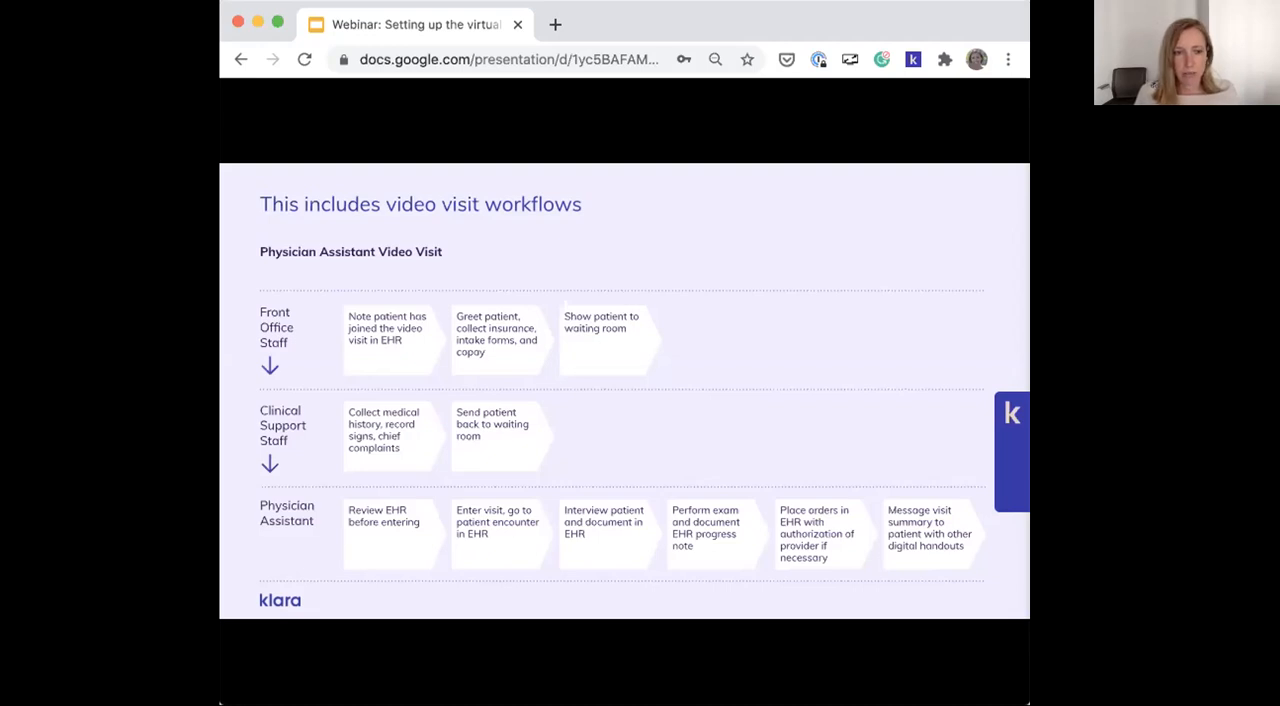
{"action": "mouse_move", "coordinate": [460, 456]}
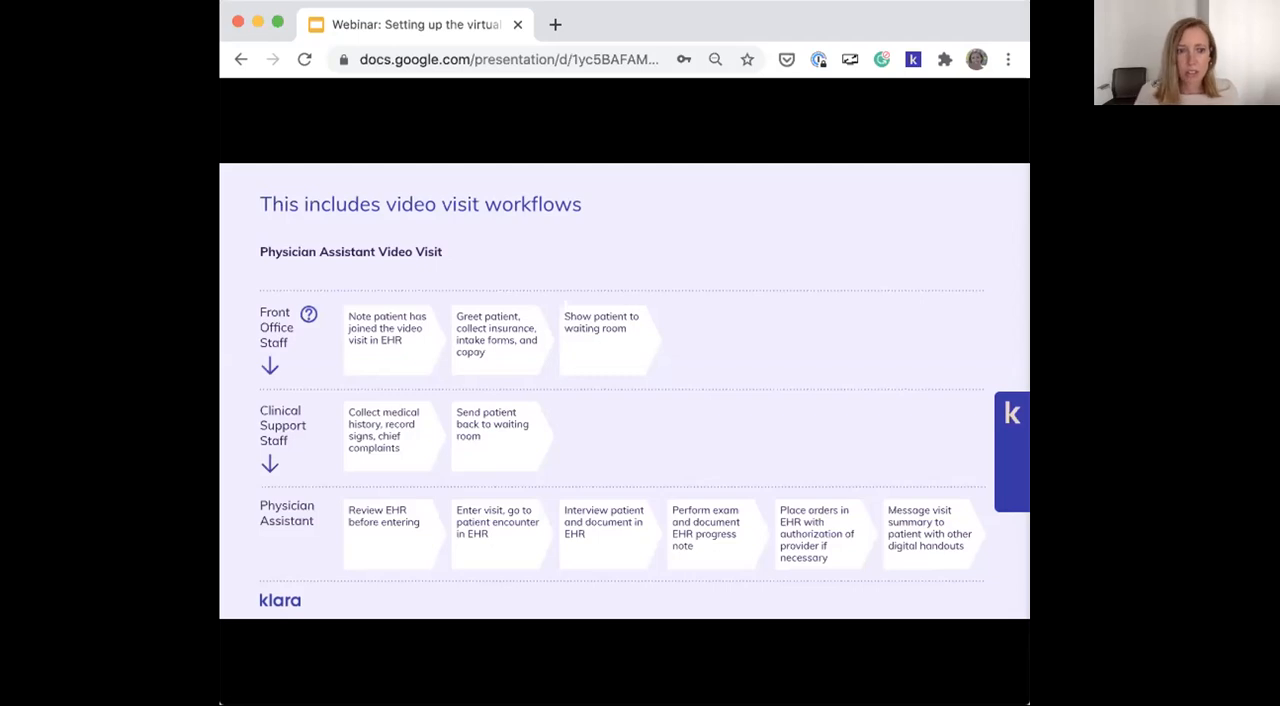
Advance to the 'Go beyond the visit' prescription refill workflow slide
{"action": "key", "text": "right"}
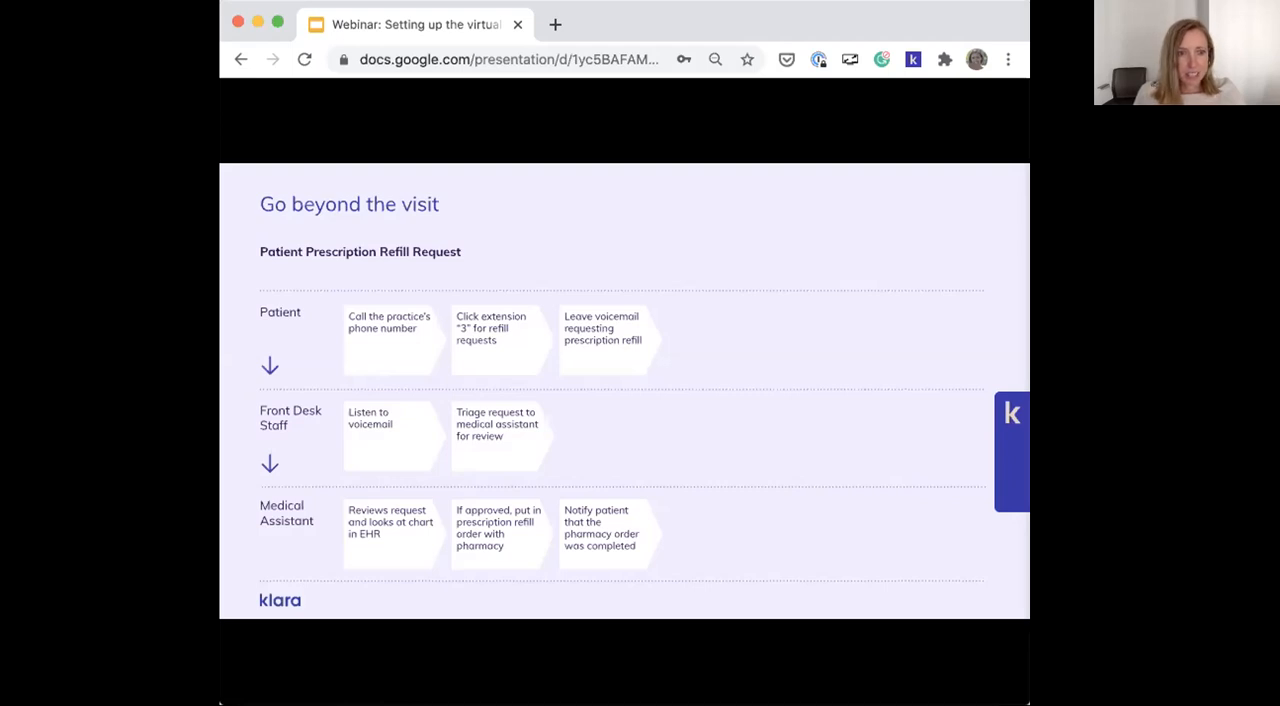
Advance to the 'Identifying opportunities for digital transformation' slide
{"action": "key", "text": "right"}
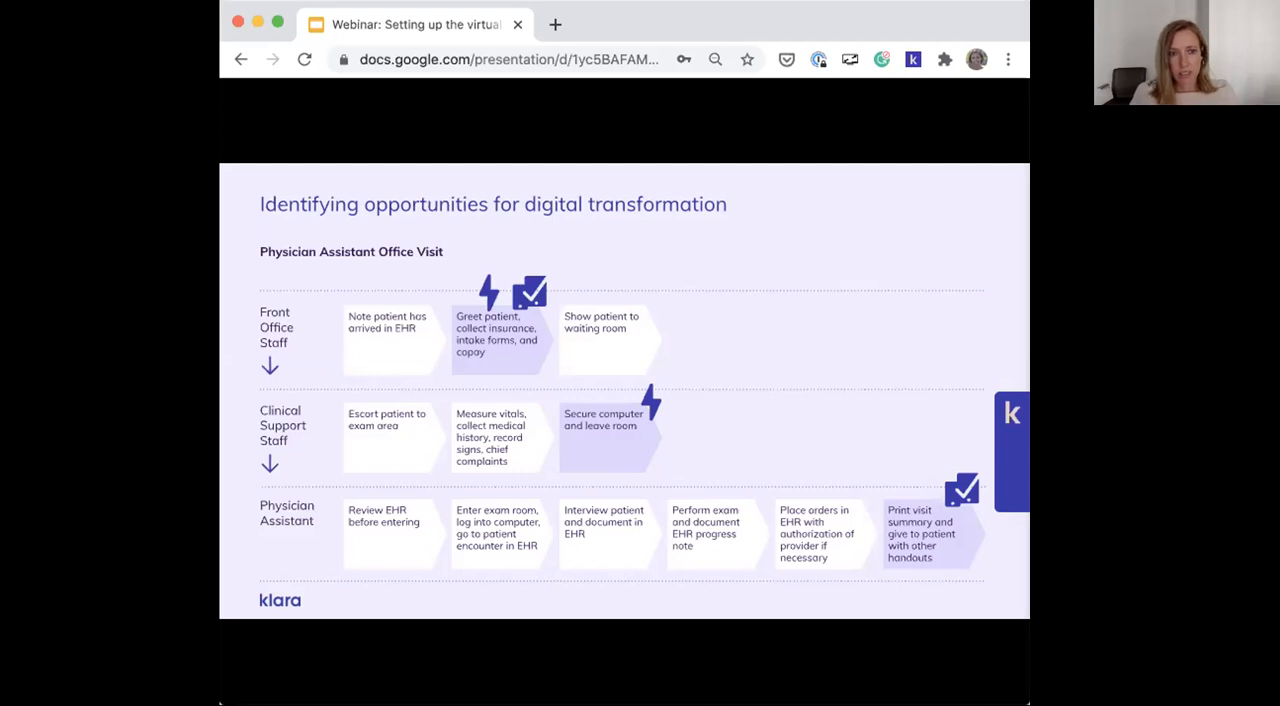
{"action": "key", "text": "Right"}
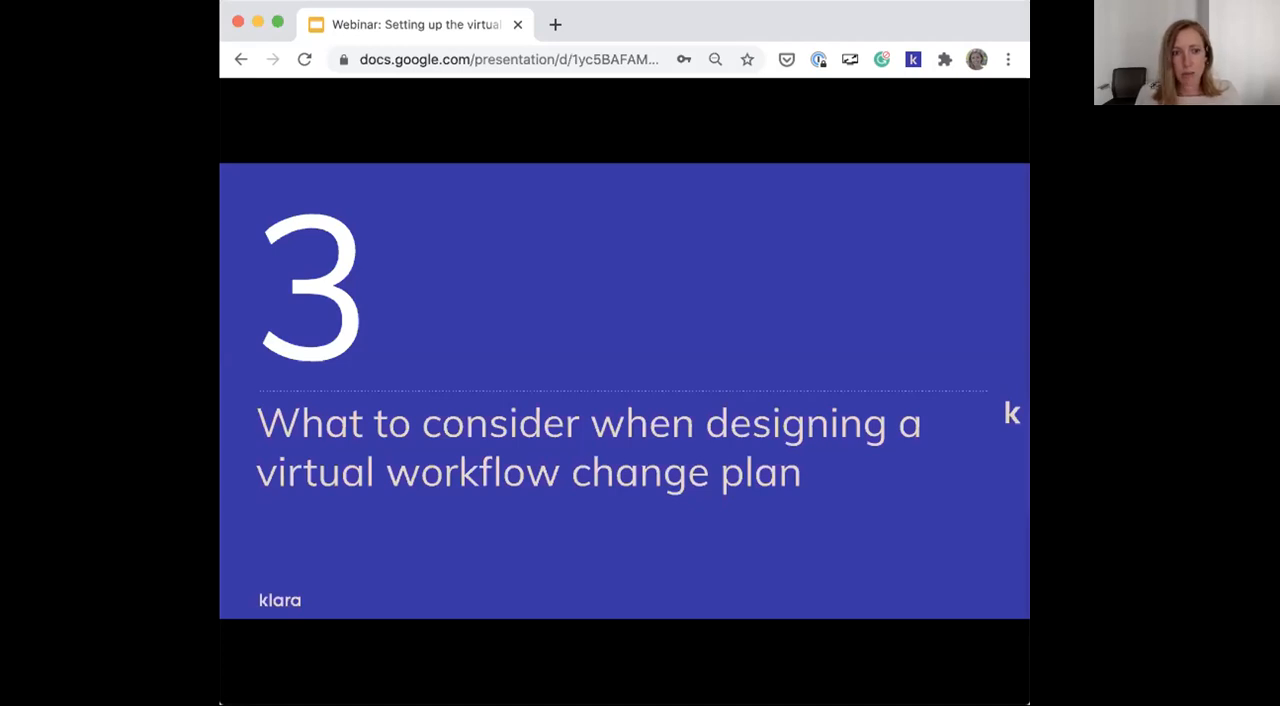
{"action": "mouse_move", "coordinate": [480, 452]}
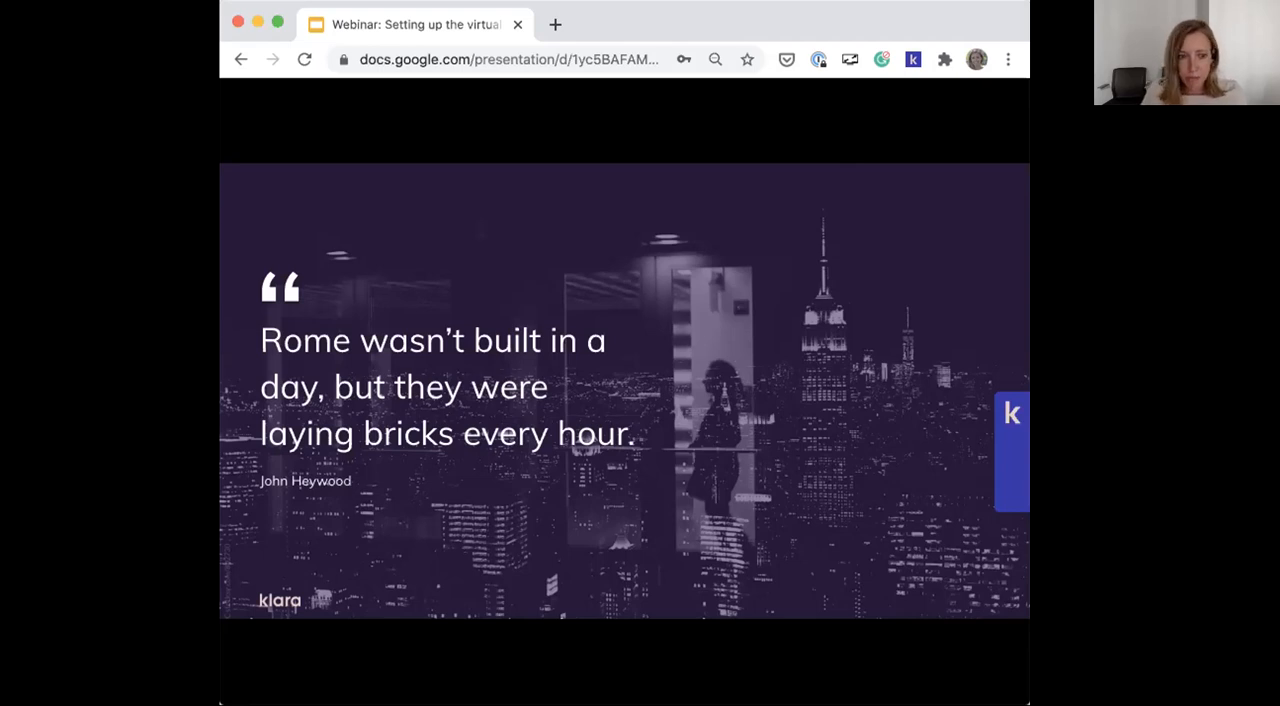
Advance past the Rome quote to the phased rollout approaches slide
{"action": "key", "text": "right"}
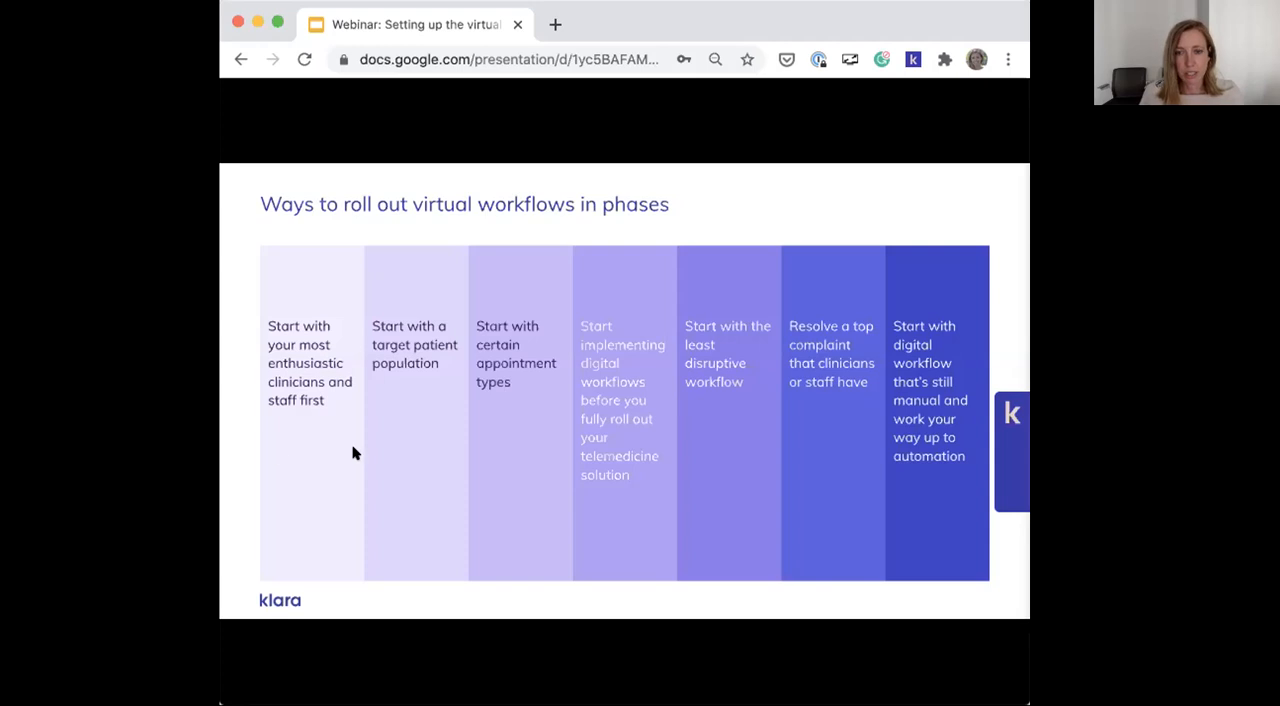
Advance to the dermatology practice business director testimonial slide
{"action": "key", "text": "Right"}
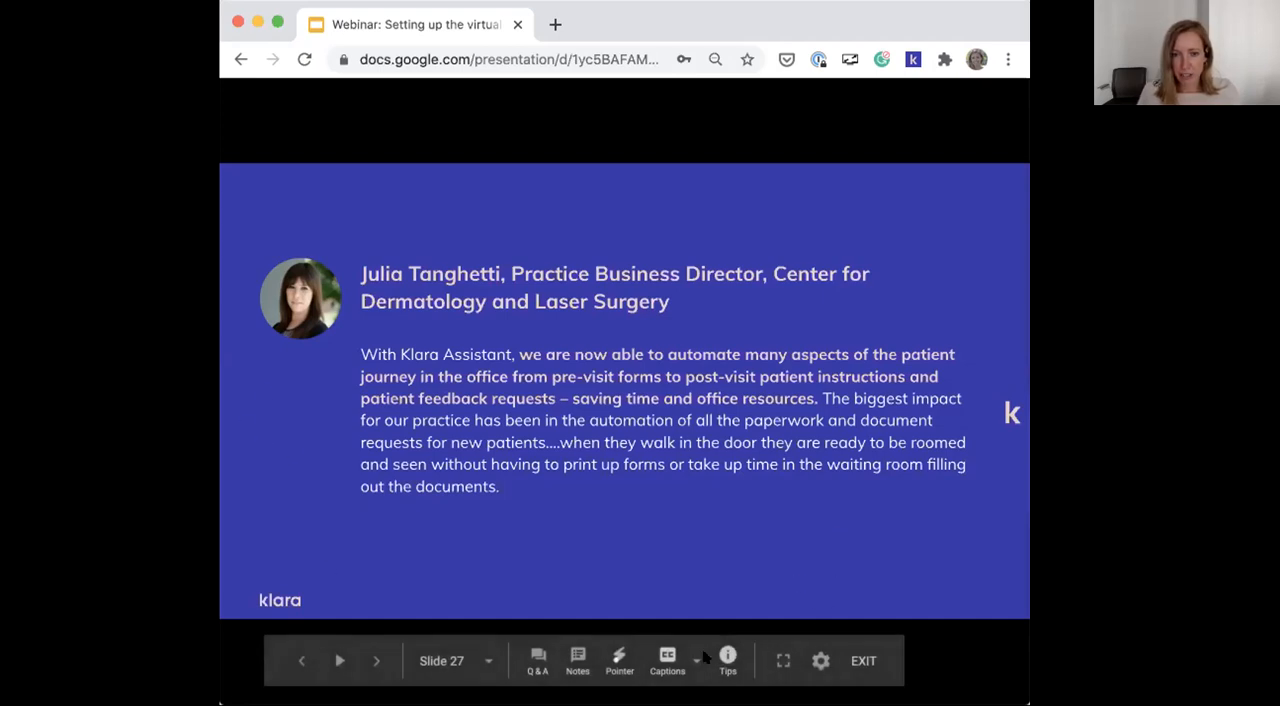
{"action": "mouse_move", "coordinate": [304, 378]}
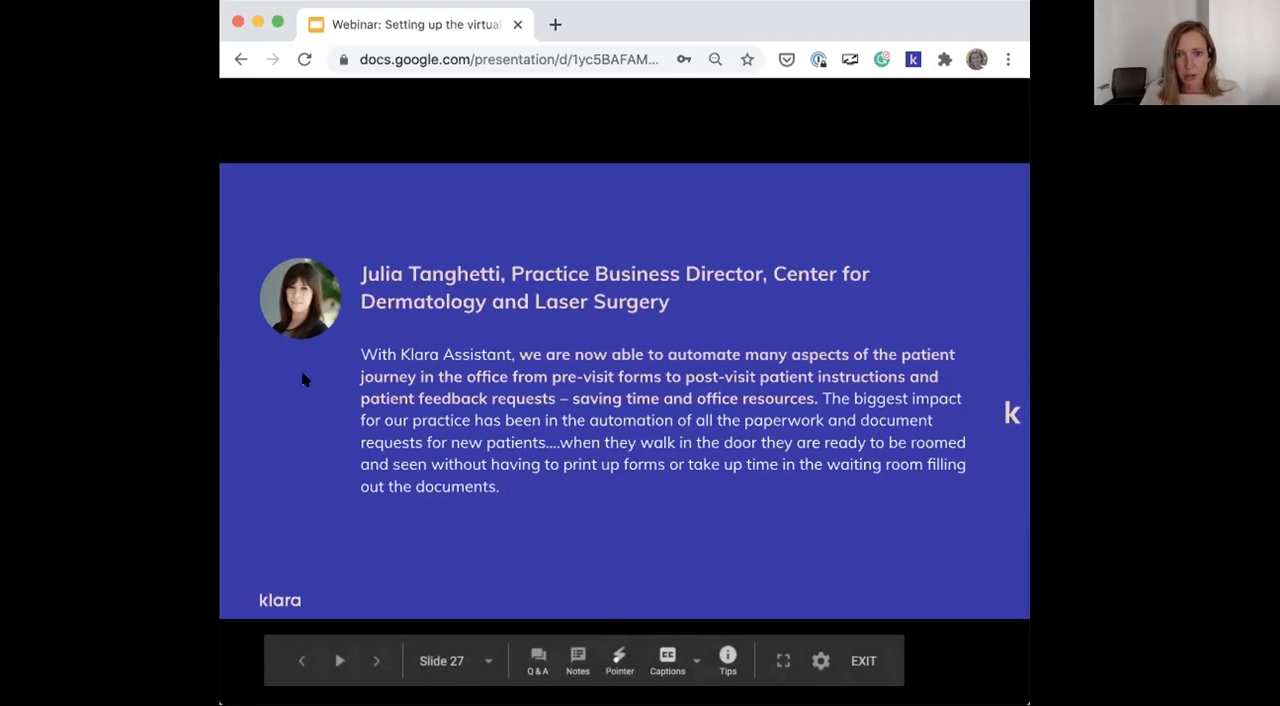
{"action": "mouse_move", "coordinate": [384, 458]}
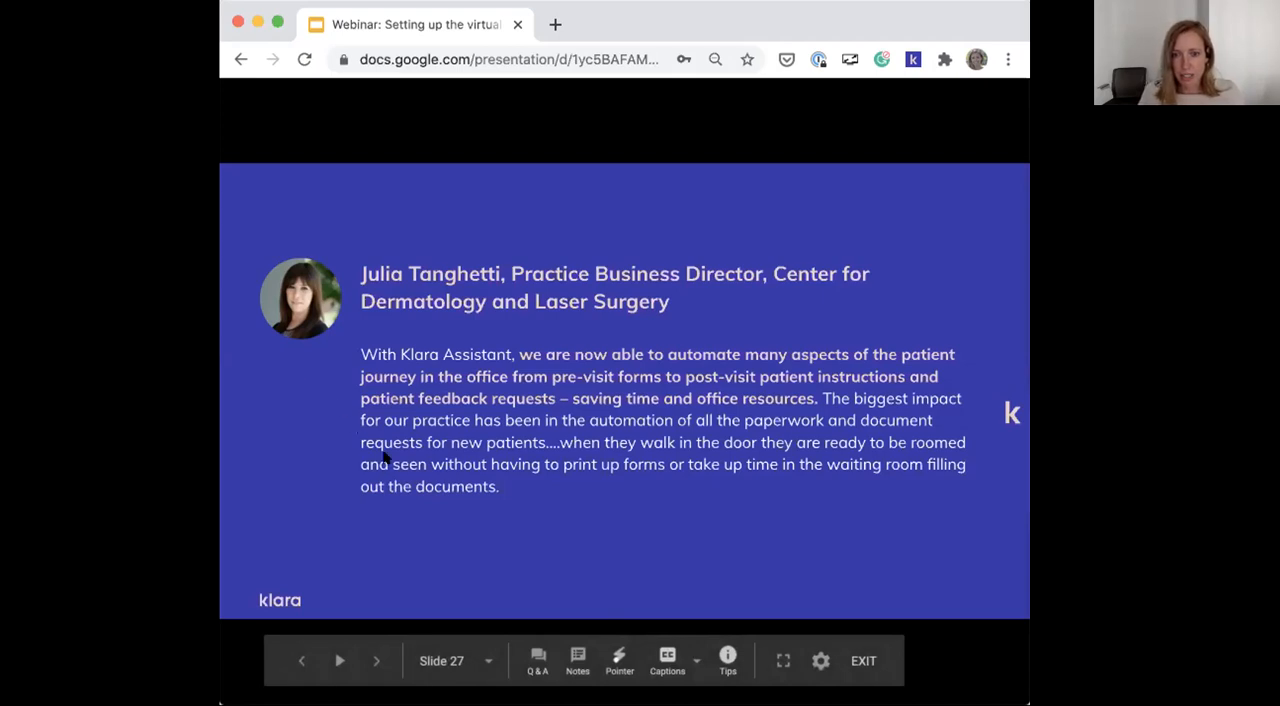
{"action": "mouse_move", "coordinate": [404, 456]}
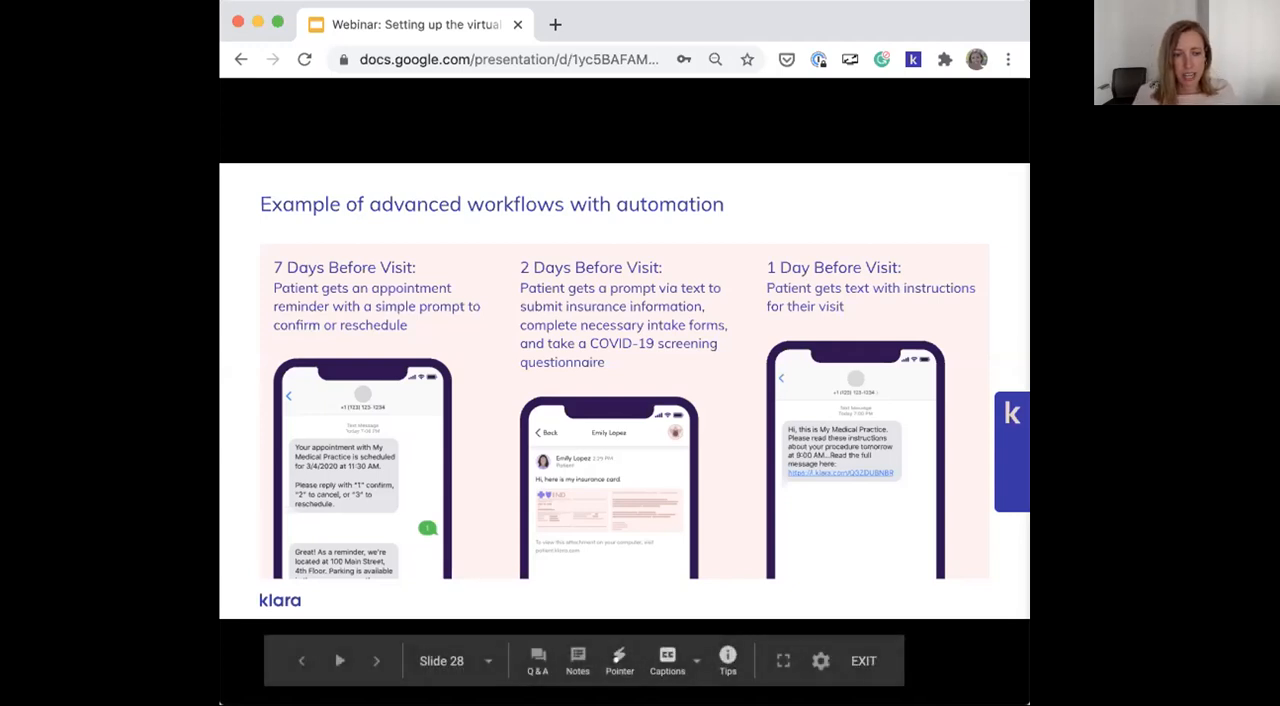
{"action": "mouse_move", "coordinate": [538, 420]}
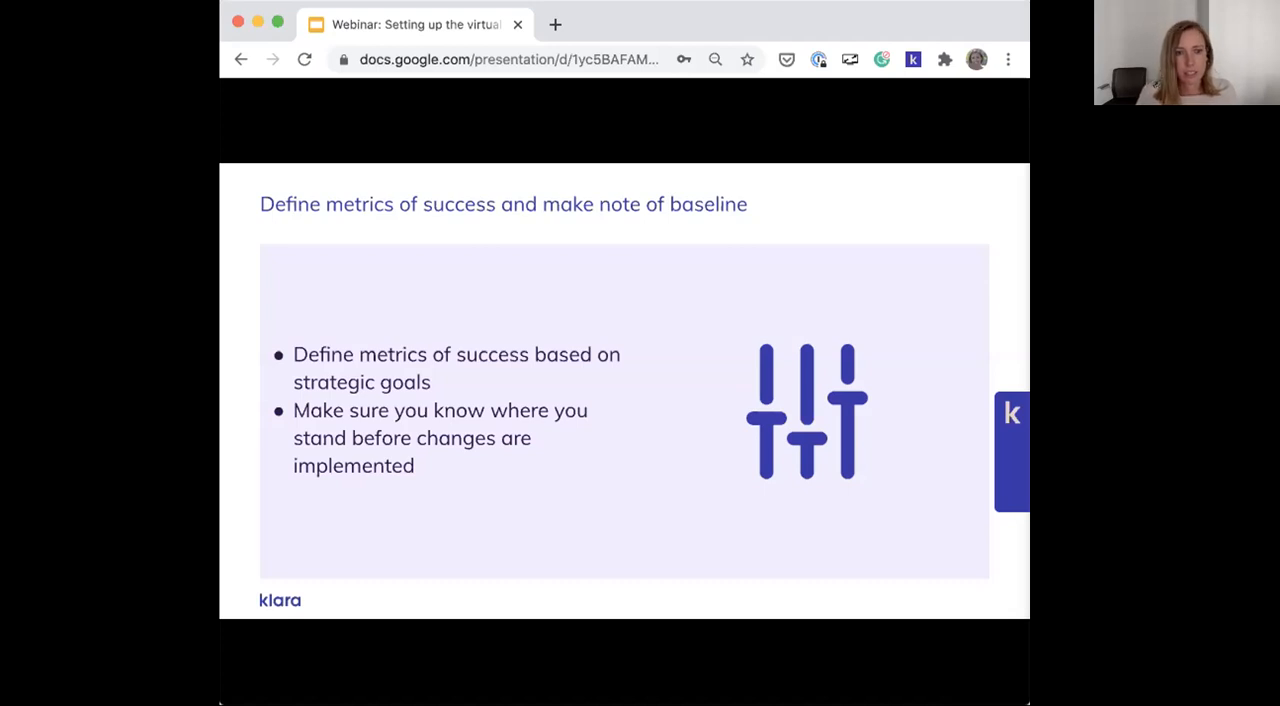
Advance from the metrics-of-success slide to the 'Clearly define roles and responsibilities' slide
{"action": "key", "text": "right"}
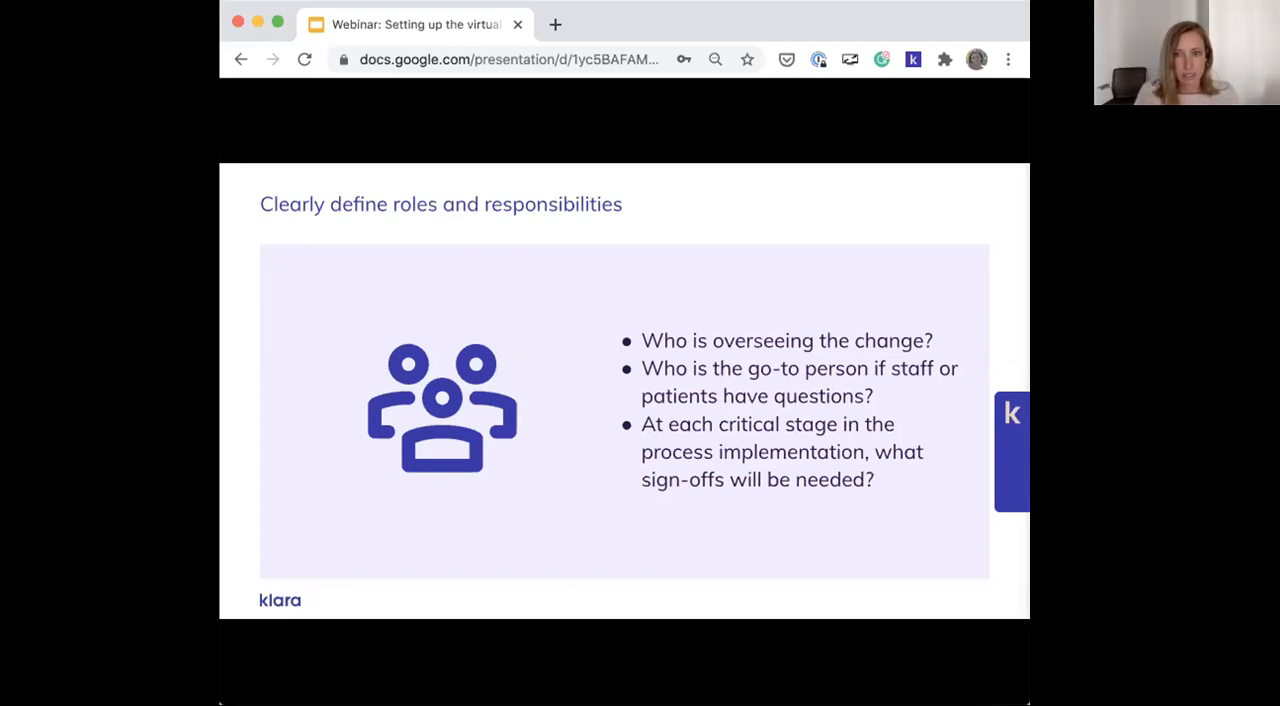
Advance from the roles slide to the telemedicine-policies designee slide
{"action": "key", "text": "right"}
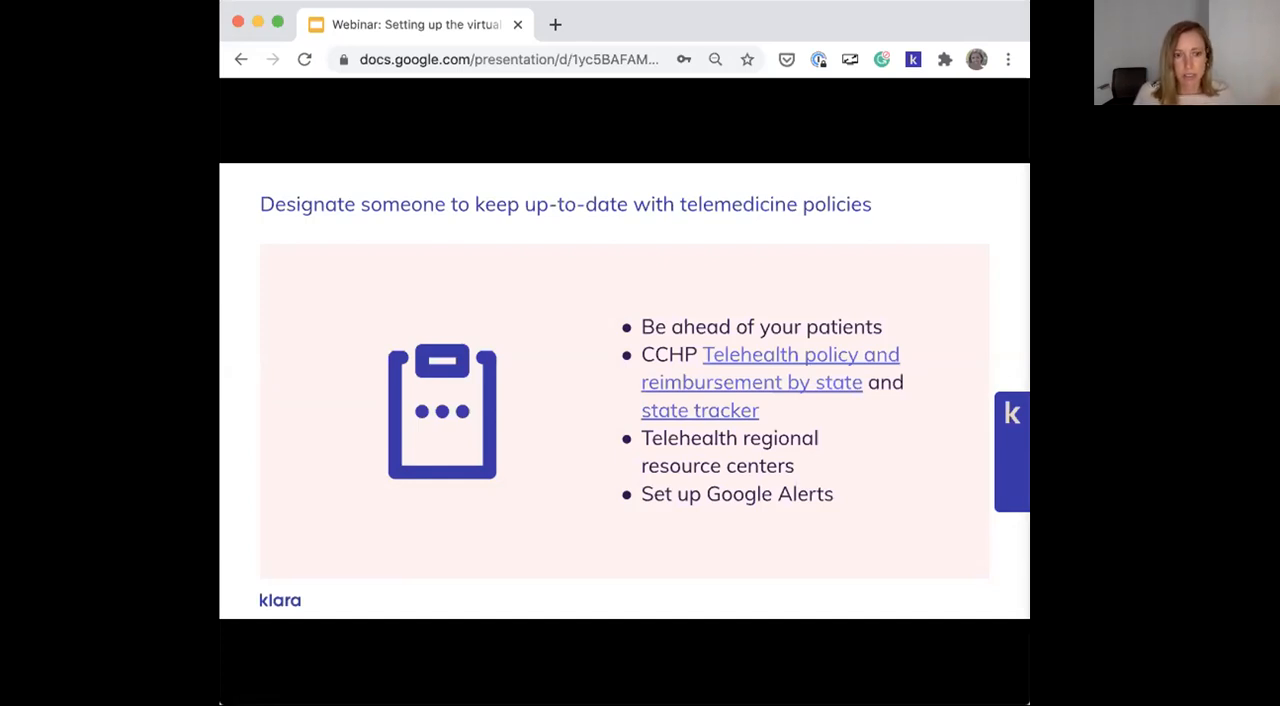
Advance from the telemedicine-policies slide to 'Run through the workflow internally first'
{"action": "key", "text": "right"}
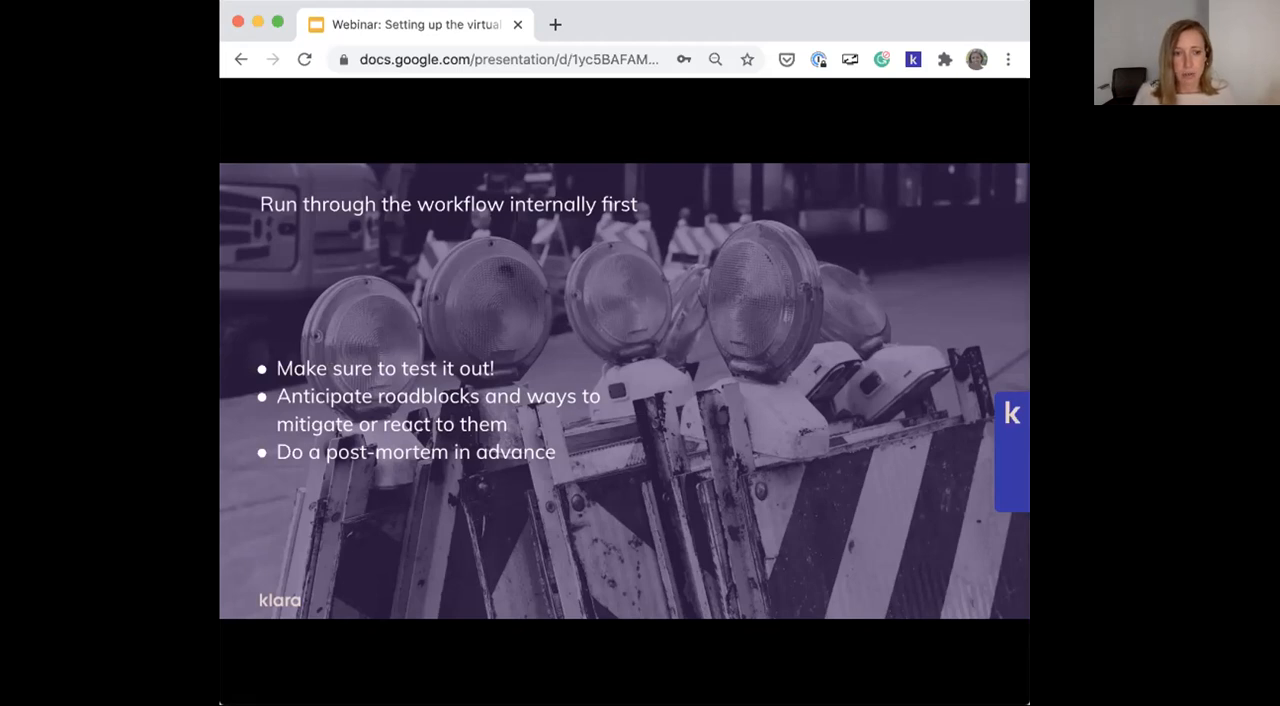
{"action": "mouse_move", "coordinate": [478, 414]}
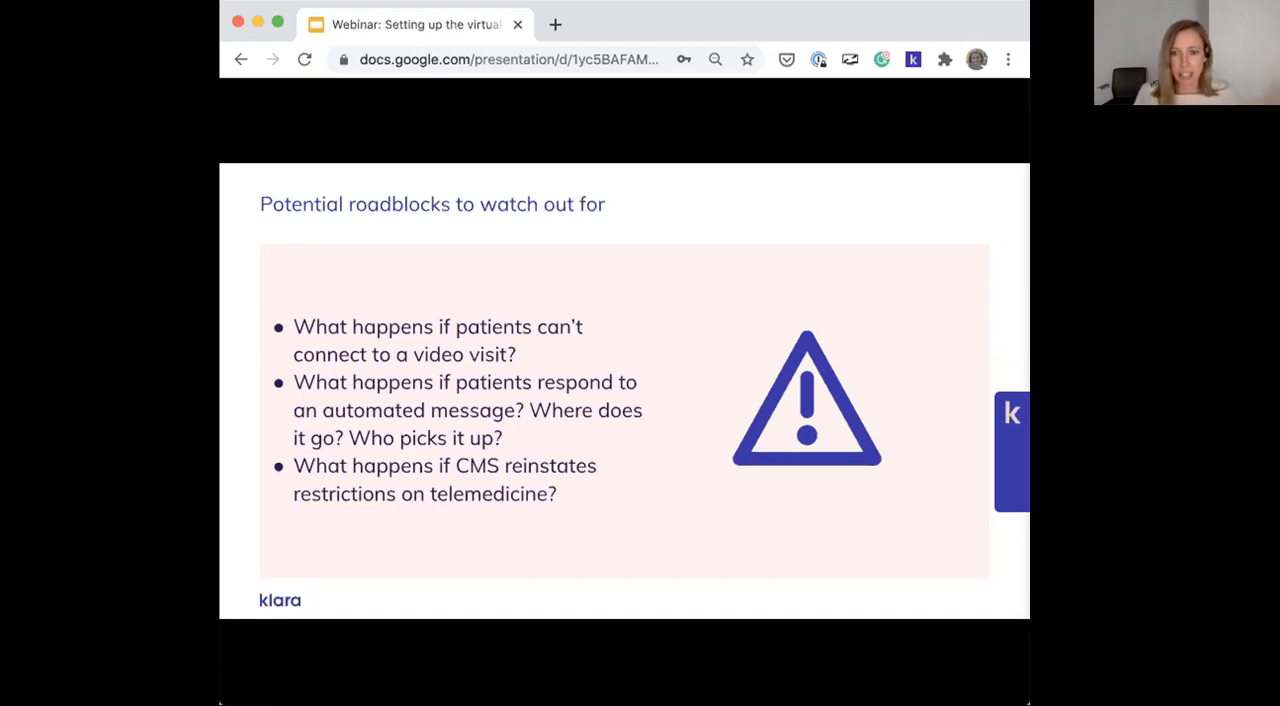
{"action": "mouse_move", "coordinate": [420, 412]}
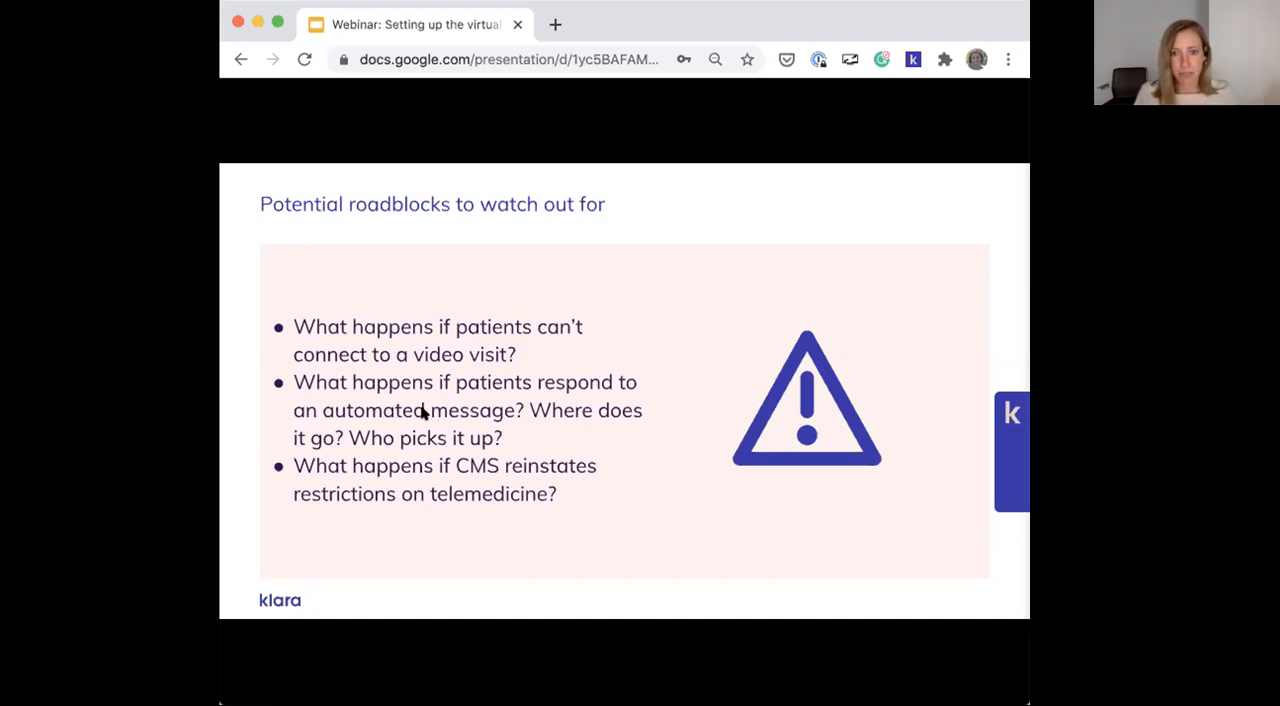
Advance from the potential-roadblocks slide to the George Bernard Shaw communication quote
{"action": "key", "text": "right"}
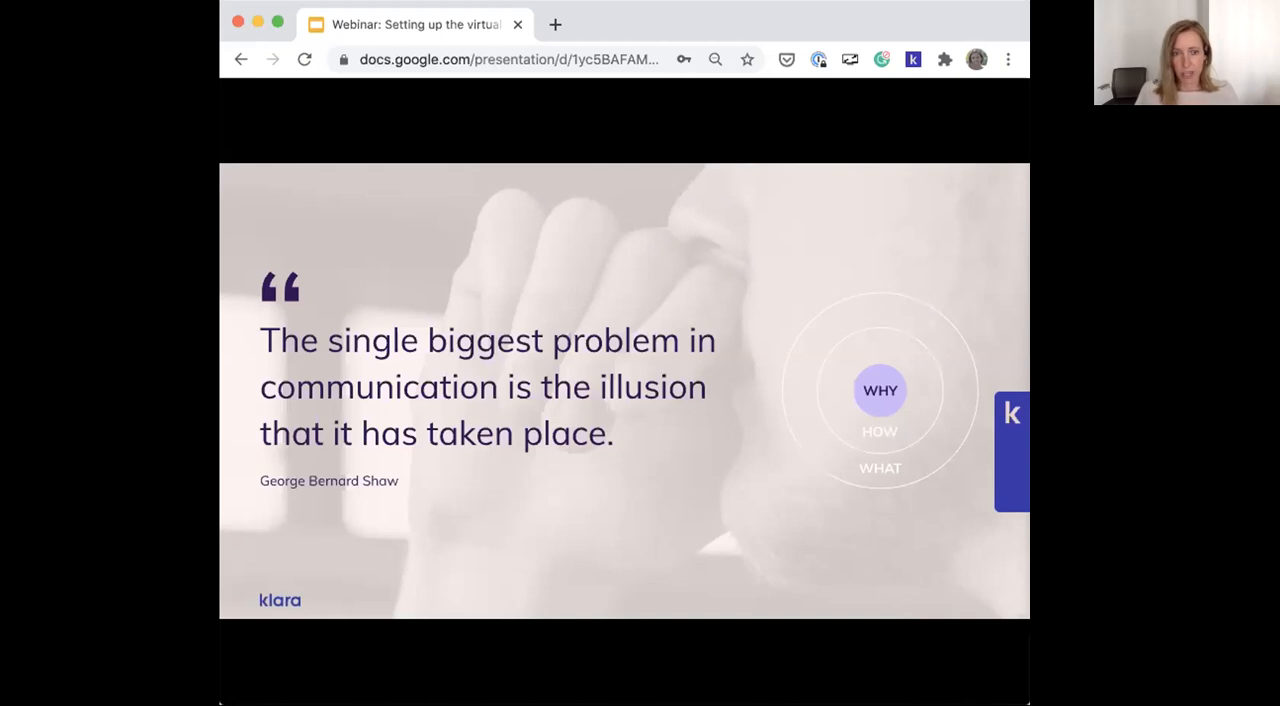
{"action": "mouse_move", "coordinate": [448, 458]}
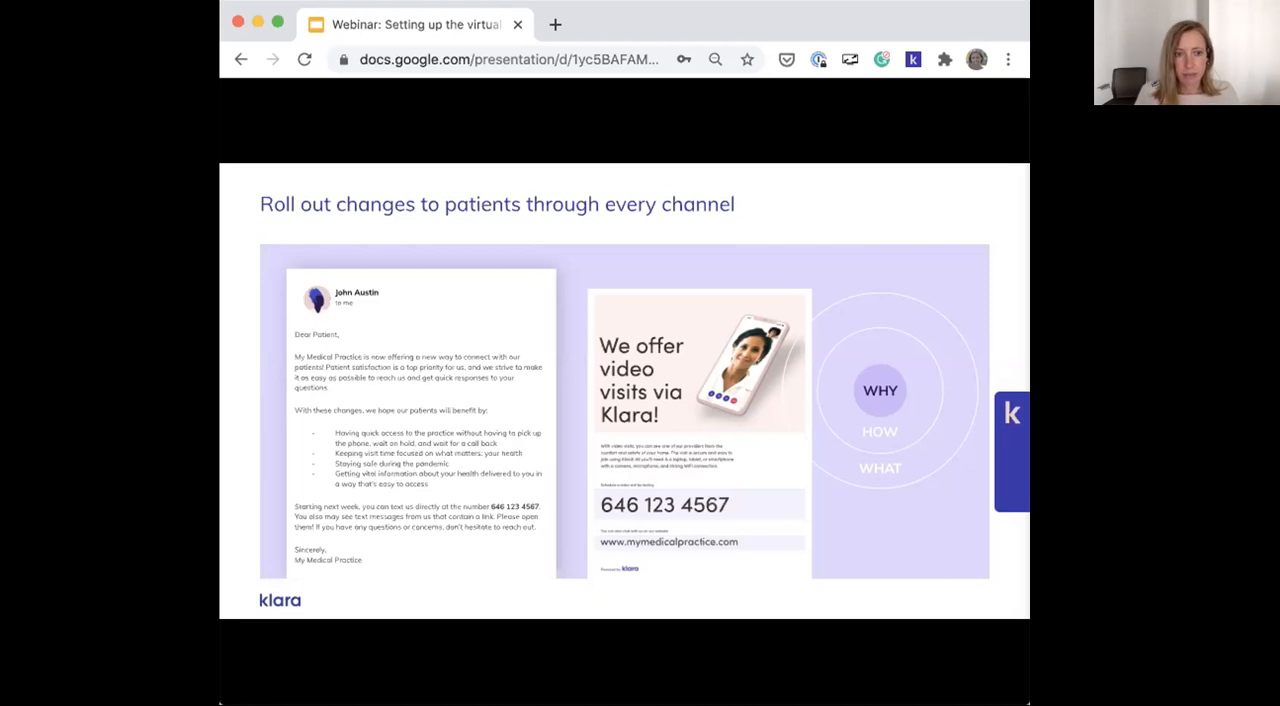
Advance from the roll-out-through-every-channel slide to 'Collect feedback from patients!'
{"action": "key", "text": "Right"}
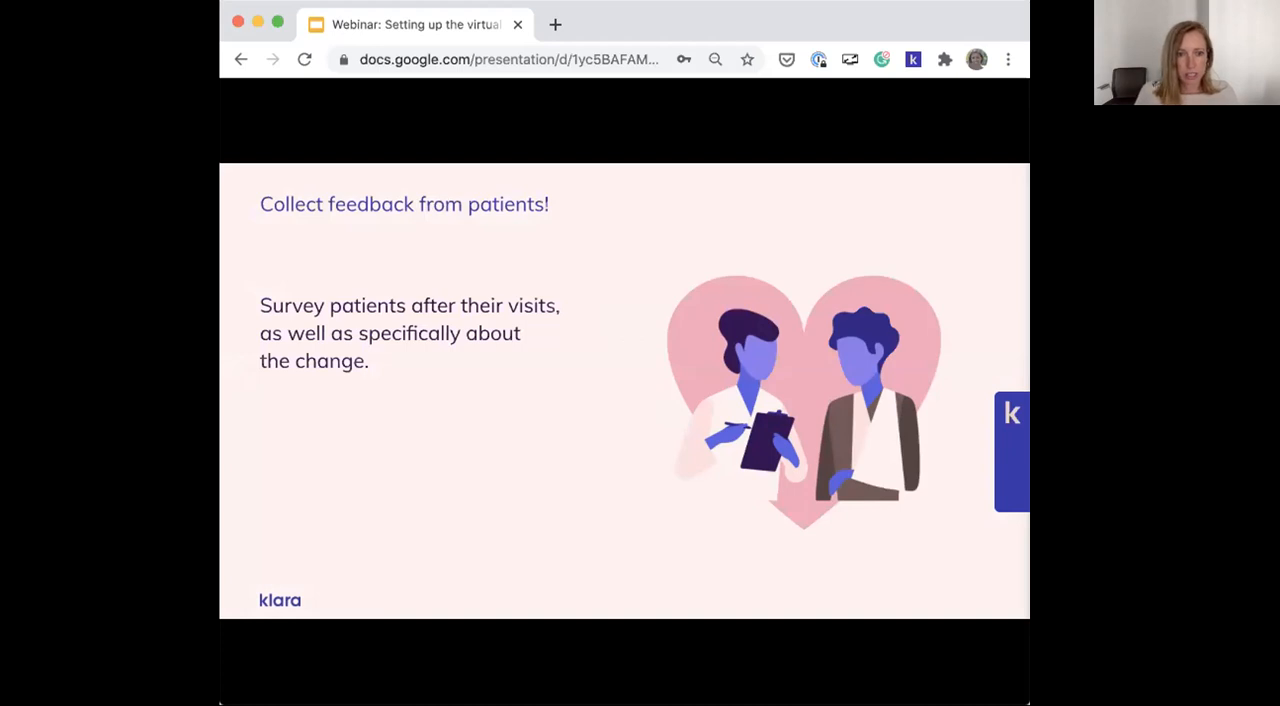
{"action": "mouse_move", "coordinate": [406, 428]}
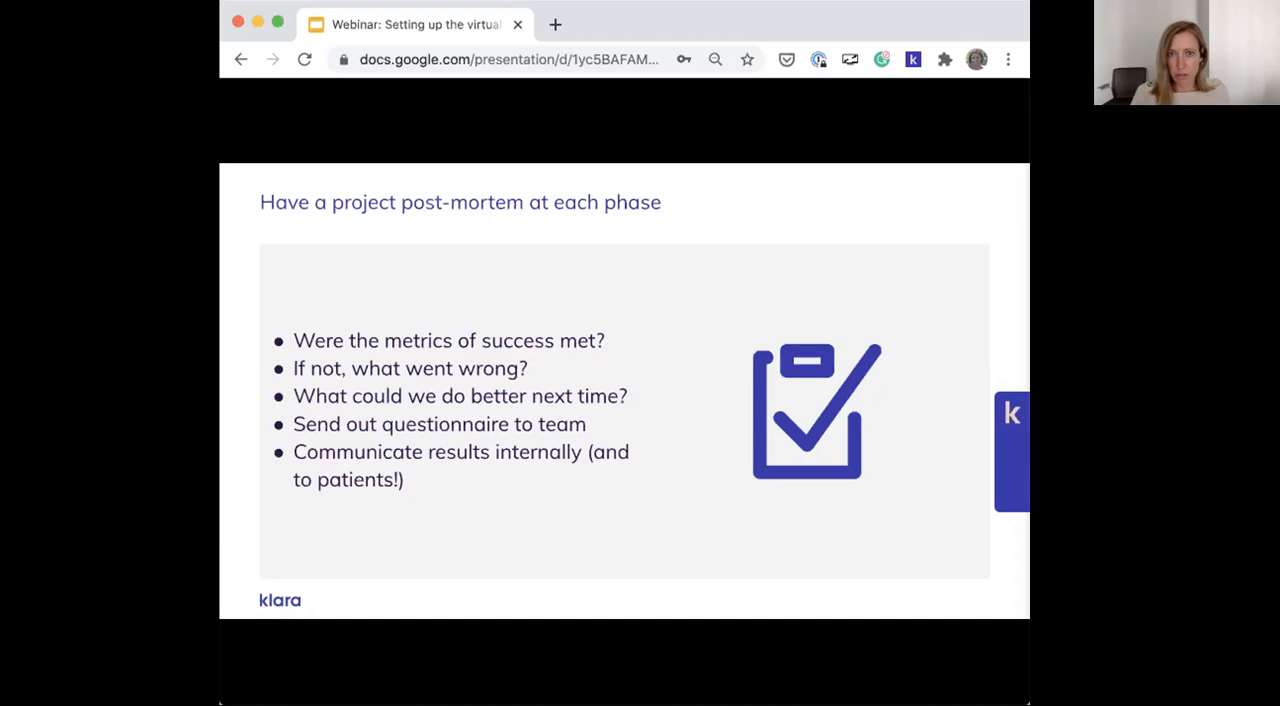
{"action": "mouse_move", "coordinate": [416, 400]}
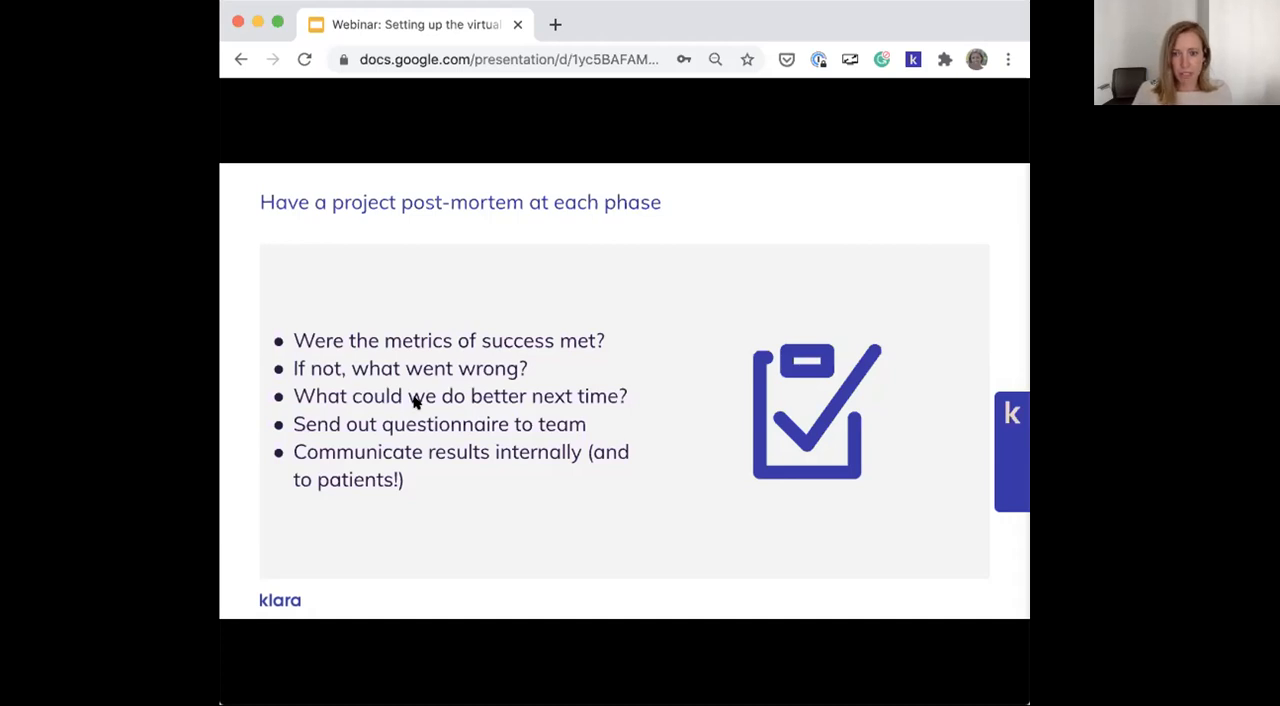